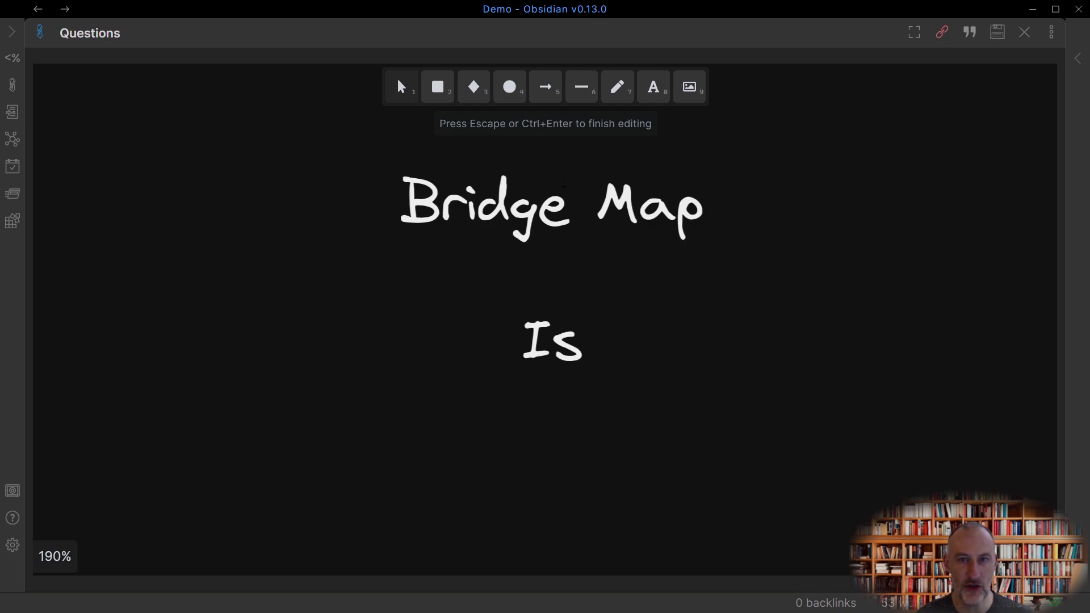
- Add the question 'Is there an analogy between these ideas?' under the Bridge Map heading
{"action": "type", "text": "there an analogy"}
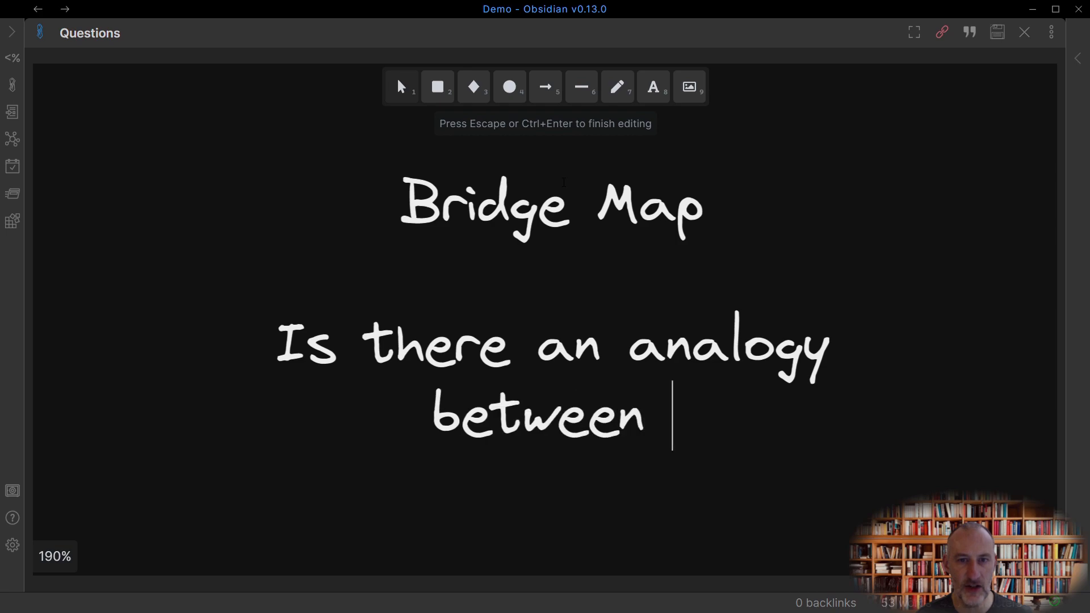
{"action": "type", "text": "these ideas?"}
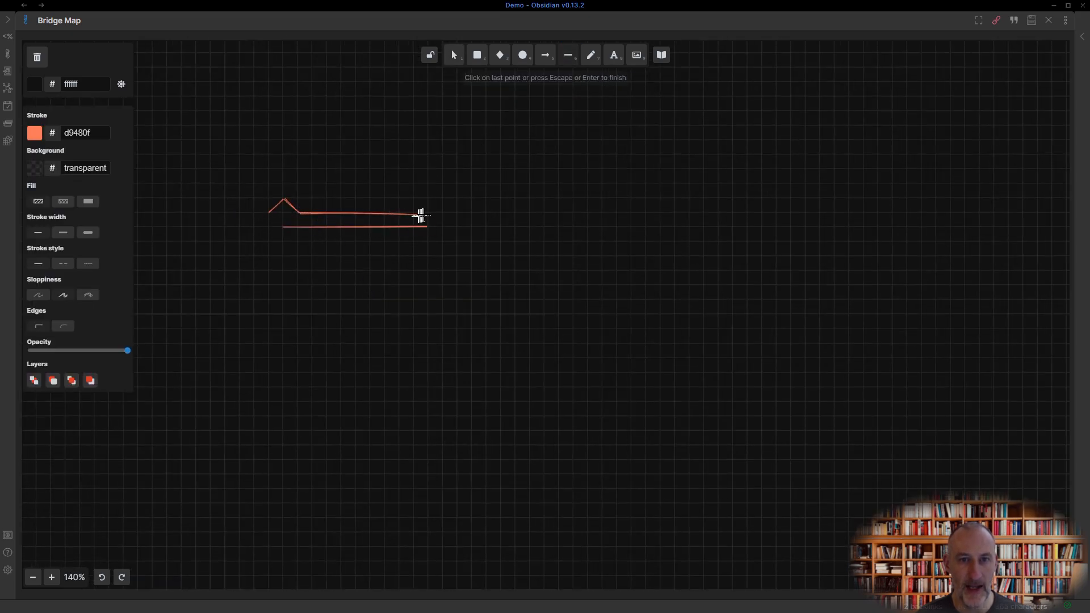
- Finish the peaked bridge line and label it 'Bridge Map'
{"action": "left_click", "coordinate": [428, 226]}
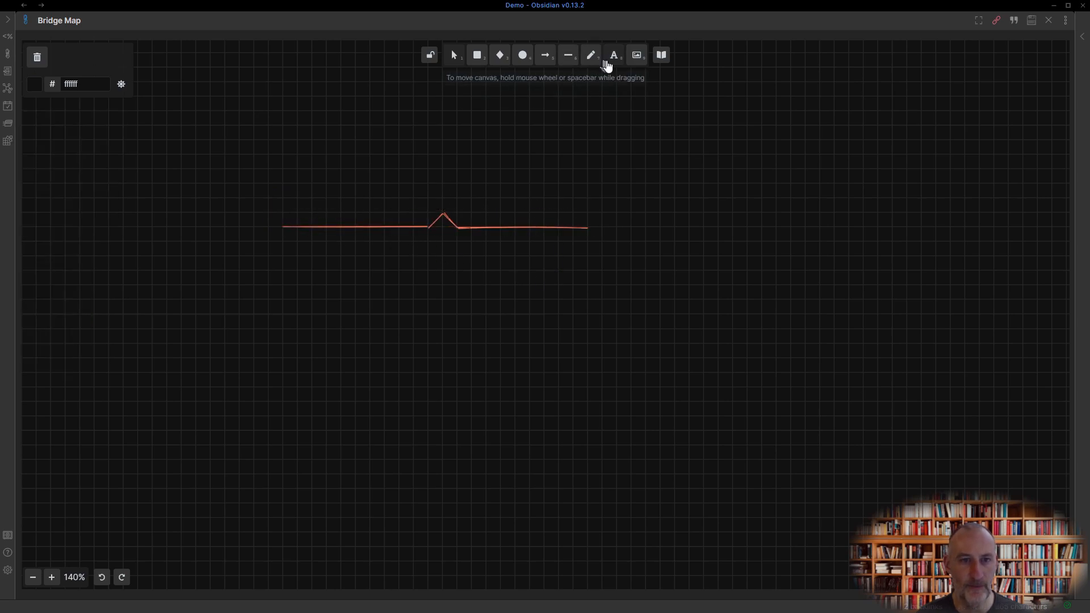
{"action": "left_click", "coordinate": [611, 55]}
{"action": "type", "text": "is used for"}
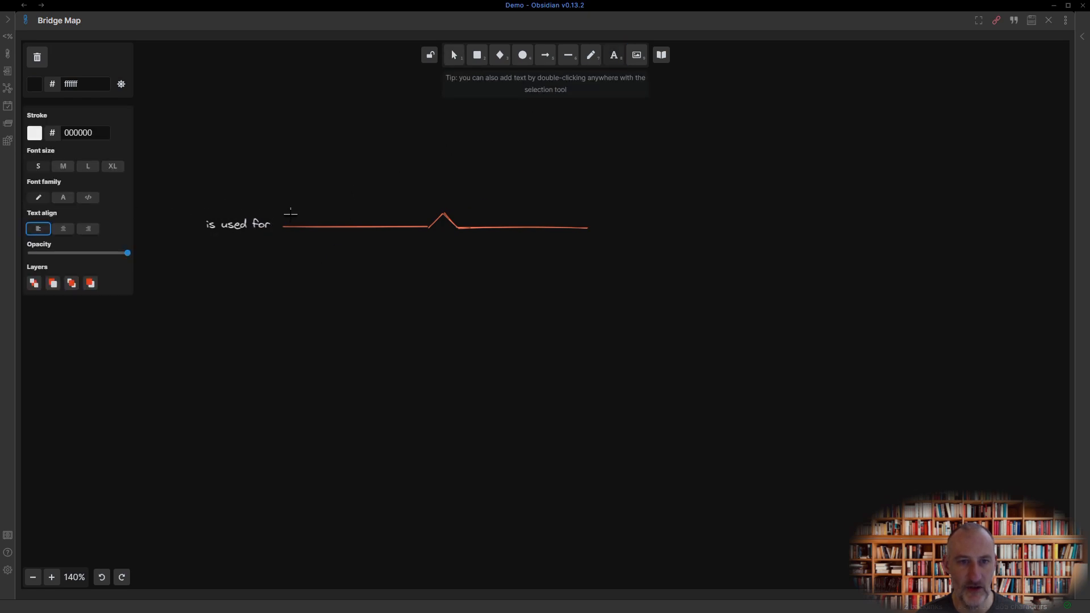
{"action": "type", "text": "Bridge Map"}
{"action": "type", "text": "Multi"}
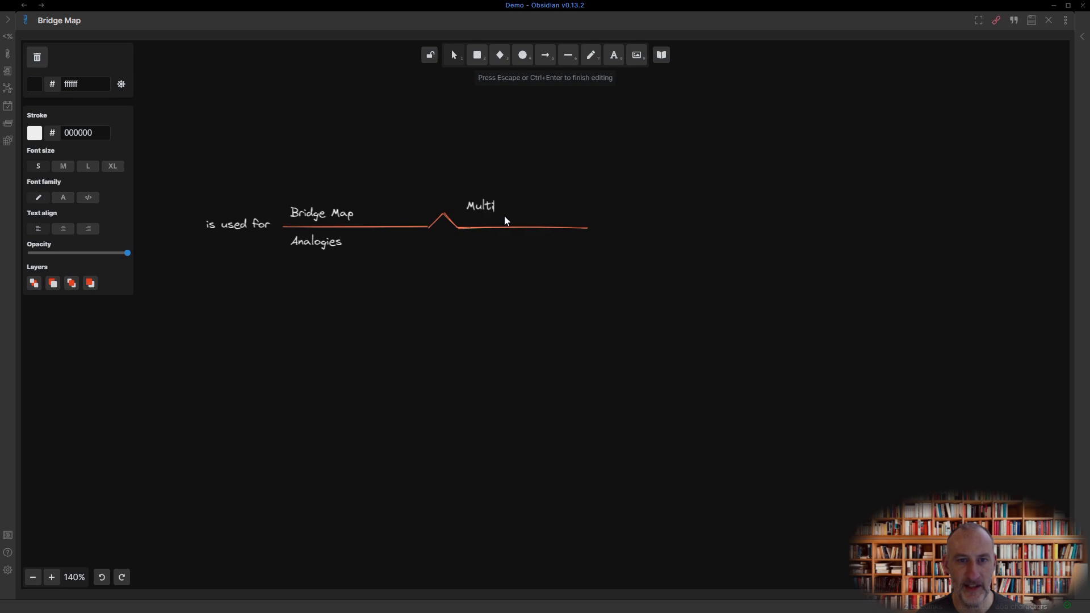
{"action": "key", "text": "Escape"}
{"action": "type", "text": "Br"}
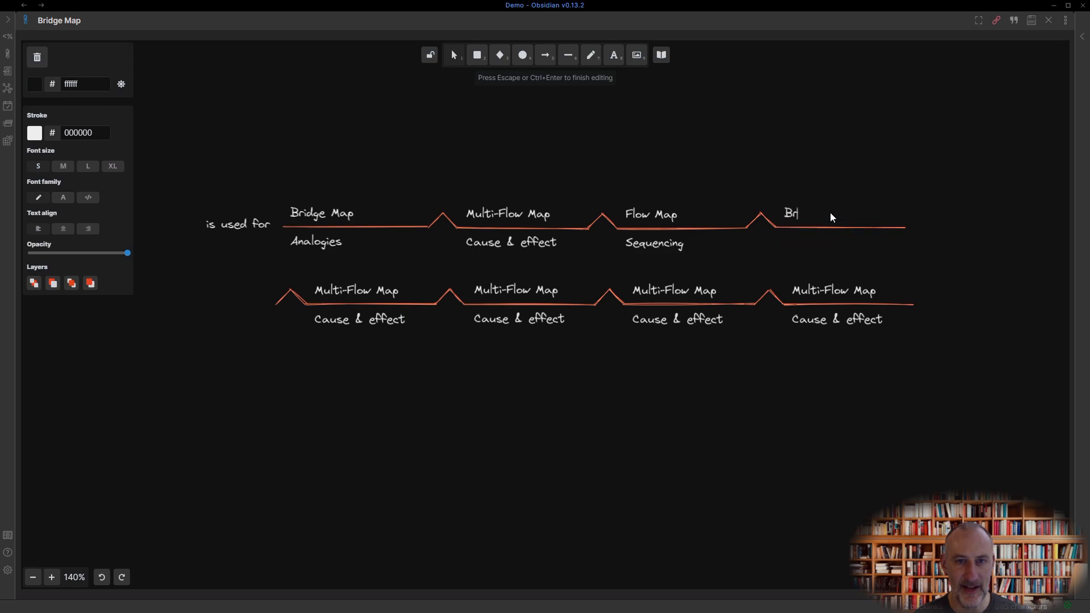
- Label the remaining pairs with map names such as Brace Map and their 'parts of' uses
{"action": "type", "text": "ace Map"}
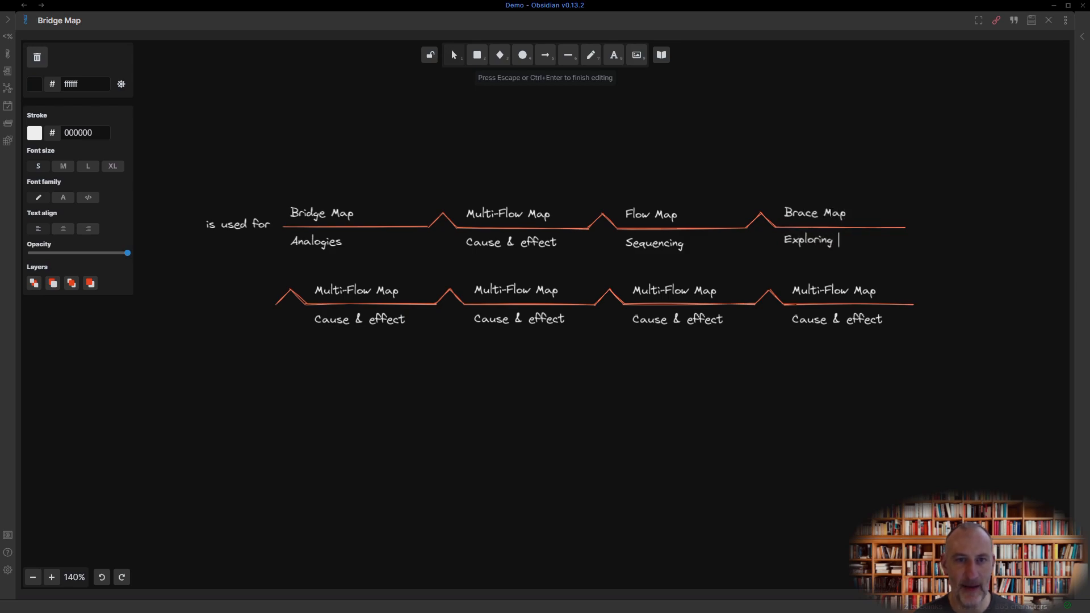
{"action": "type", "text": "parts of"}
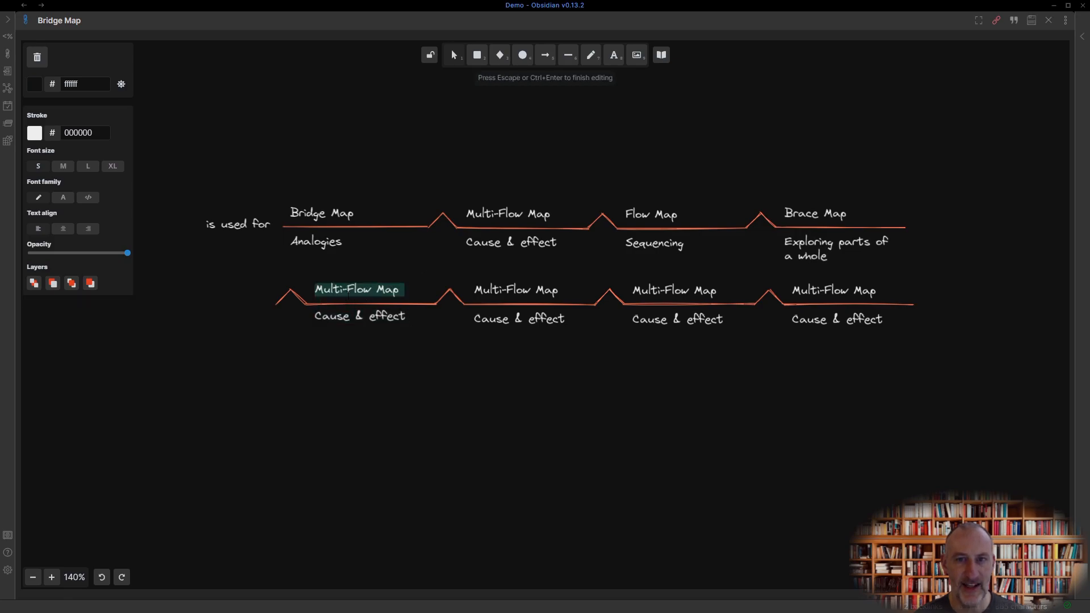
- Retype the second row as Tree Map, Bubble Map 'Describing' and Circle Map 'Defining concepts and context'
{"action": "type", "text": "Tree Map"}
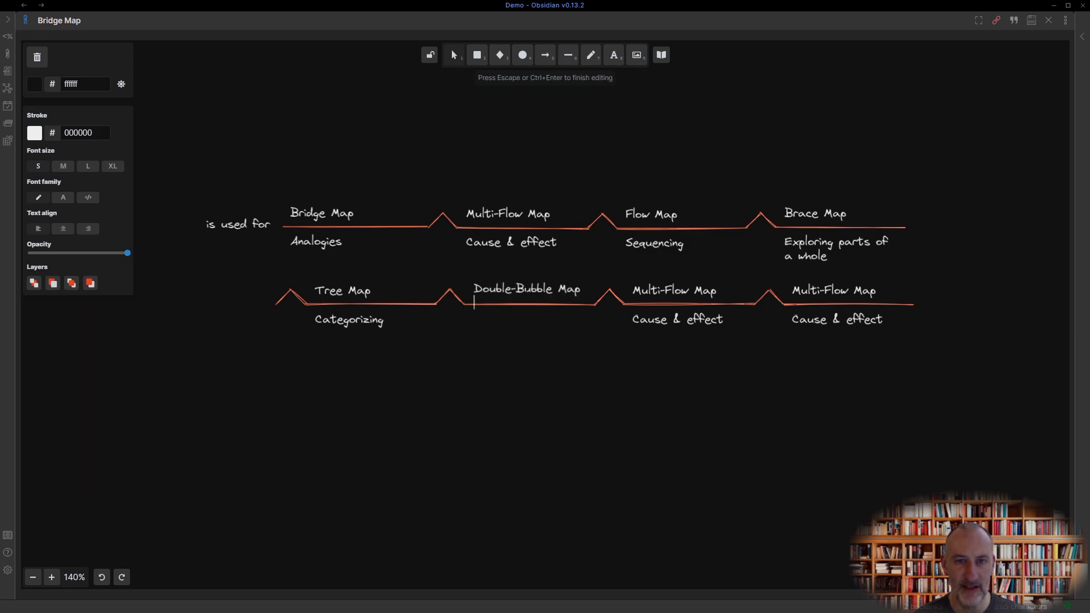
{"action": "left_click", "coordinate": [675, 290]}
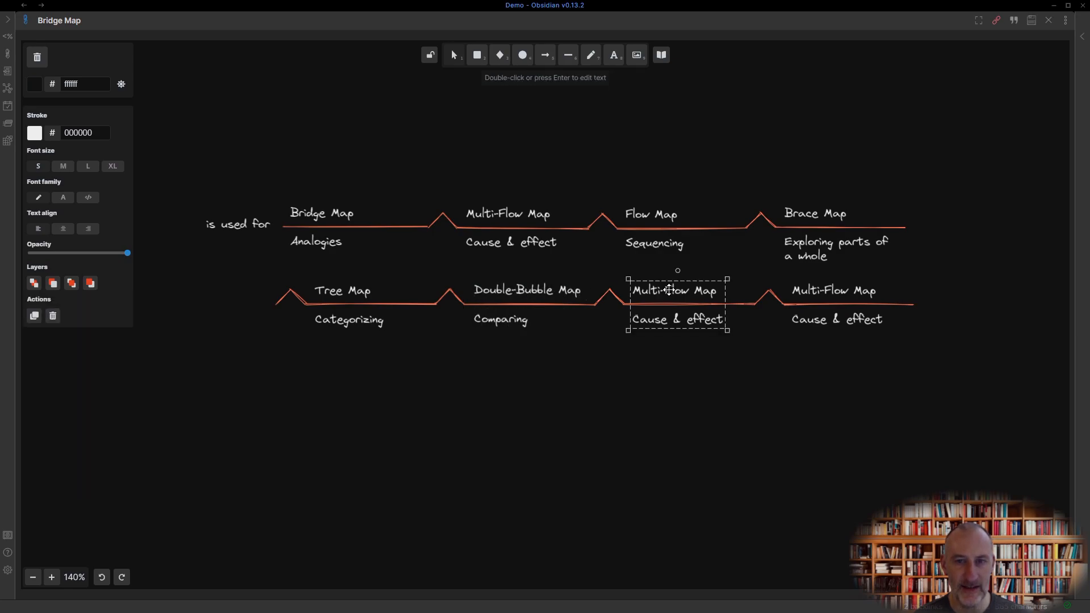
{"action": "double_click", "coordinate": [674, 290]}
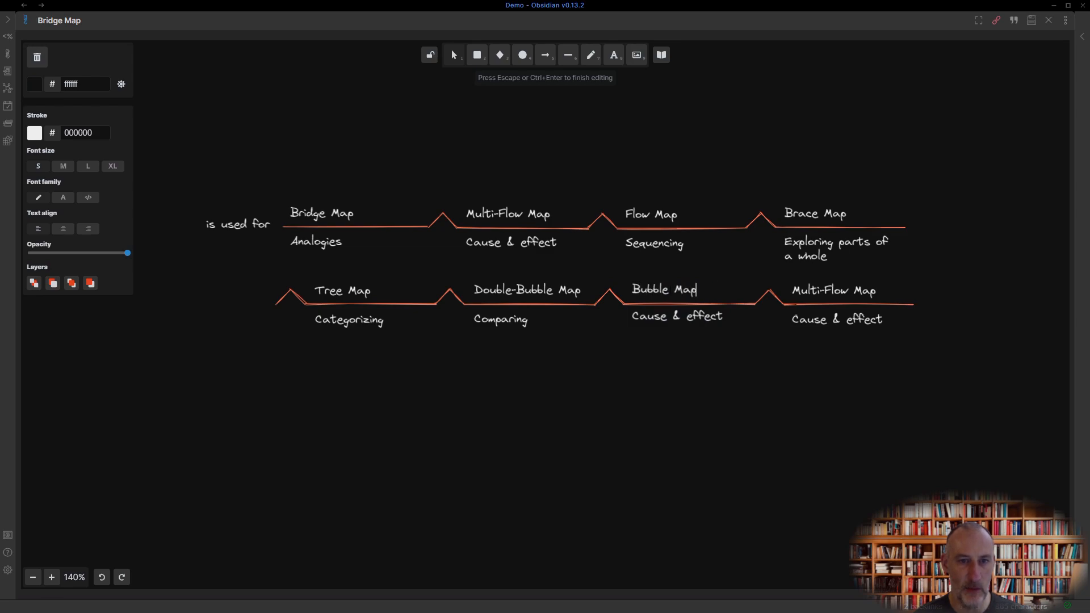
{"action": "type", "text": "Describing"}
{"action": "left_click", "coordinate": [834, 289]}
{"action": "type", "text": "Circle"}
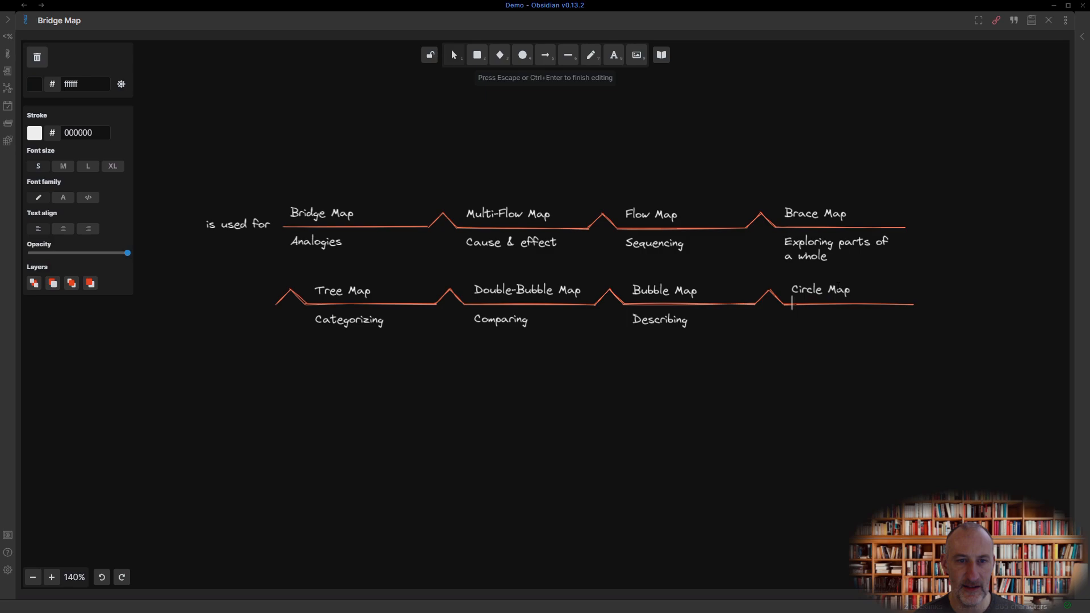
{"action": "type", "text": "Defining concepts"}
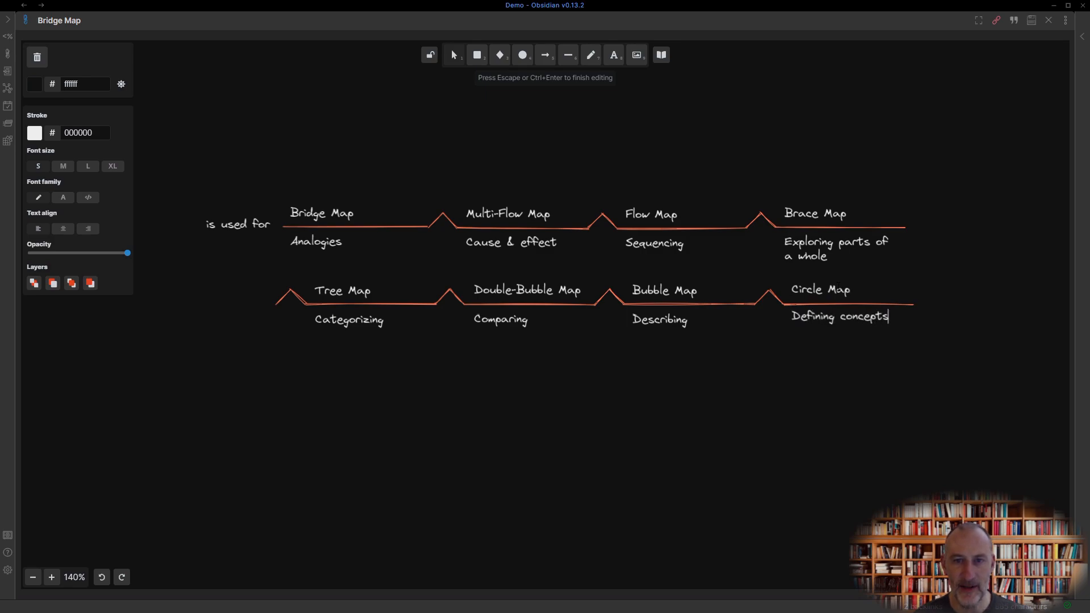
{"action": "type", "text": "and context"}
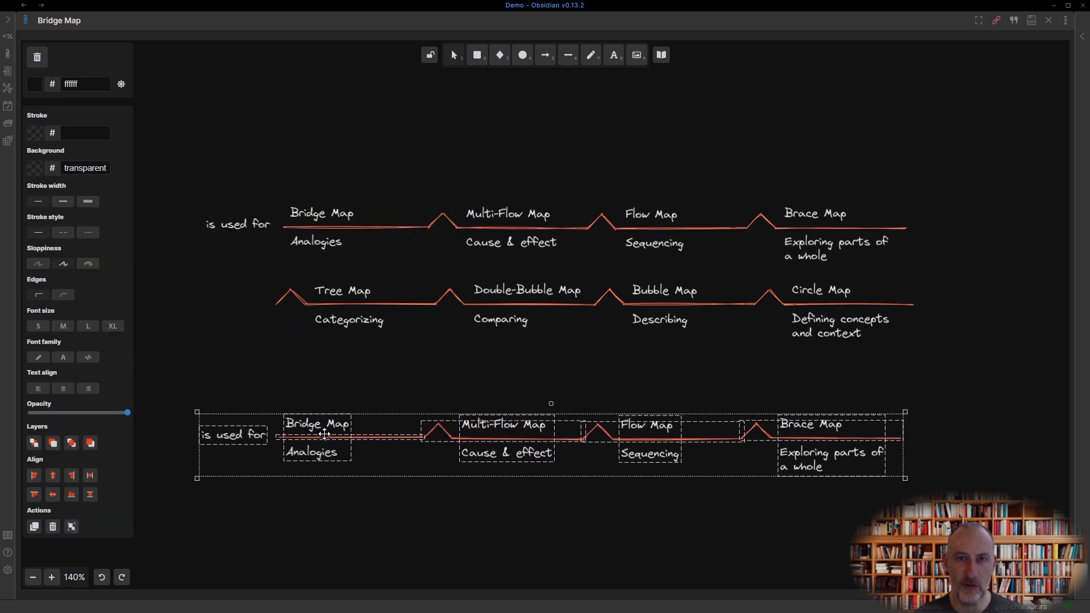
- Rename the copied row labels to Excalidraw 'sketching out your idea', Obsidian and RACI Matrix
{"action": "double_click", "coordinate": [502, 423]}
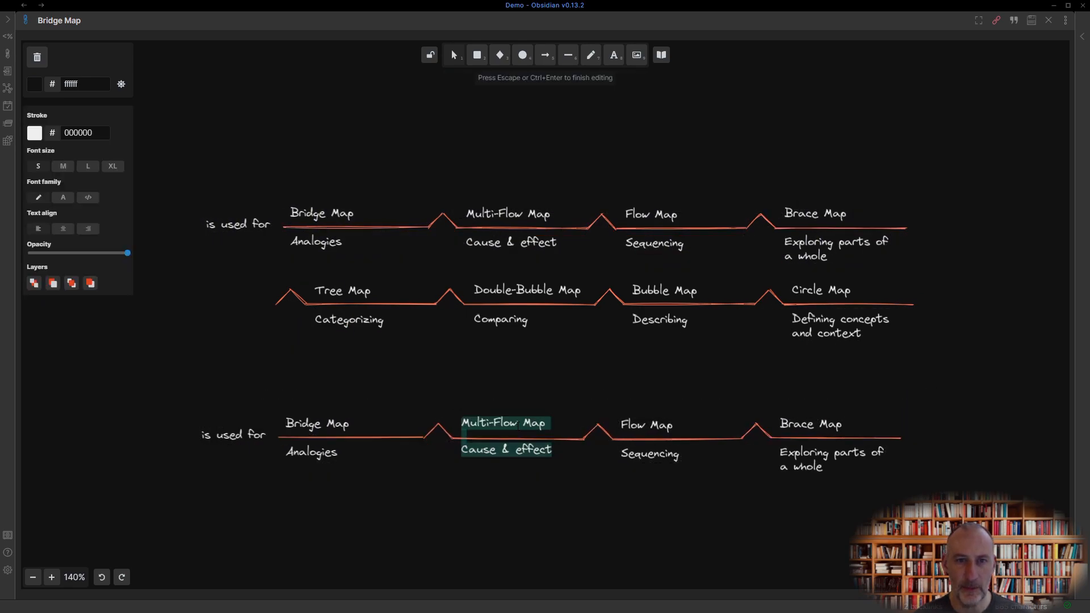
{"action": "type", "text": "Excalidraw"}
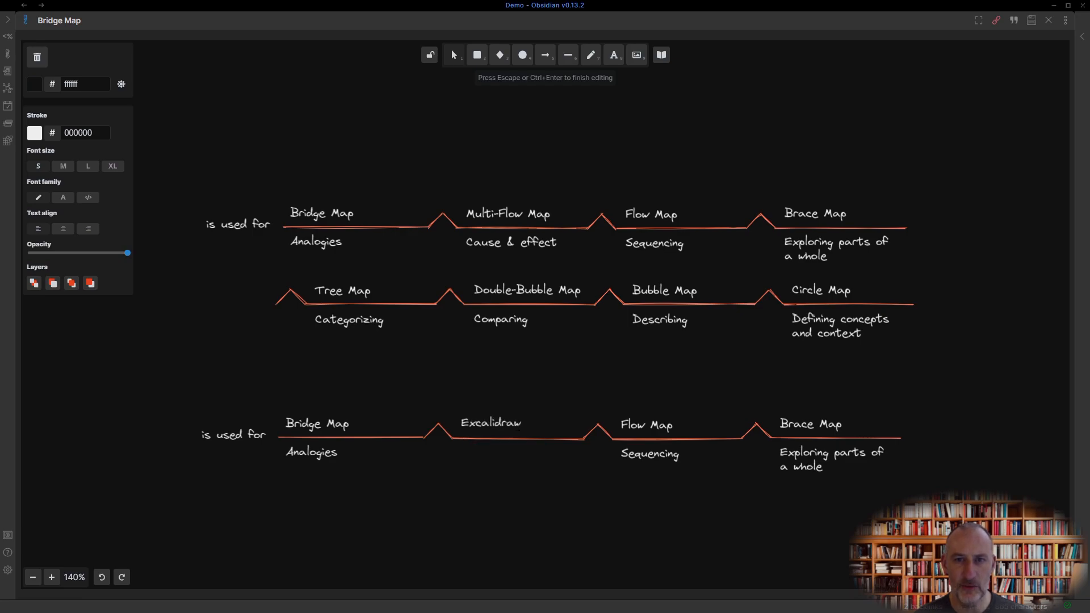
{"action": "type", "text": "sketching out your ideas"}
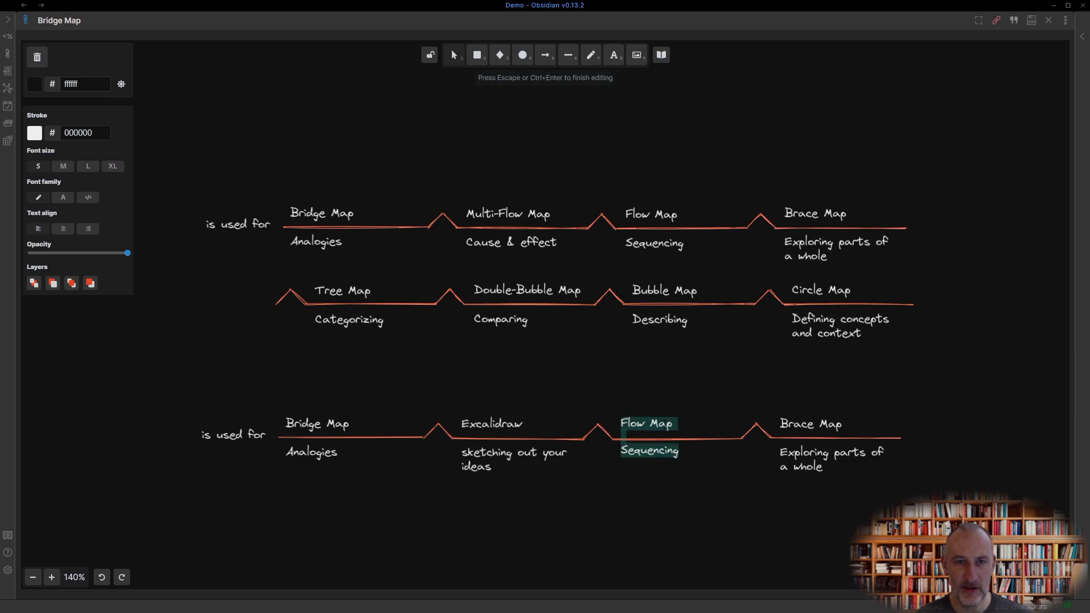
{"action": "type", "text": "Obsidian"}
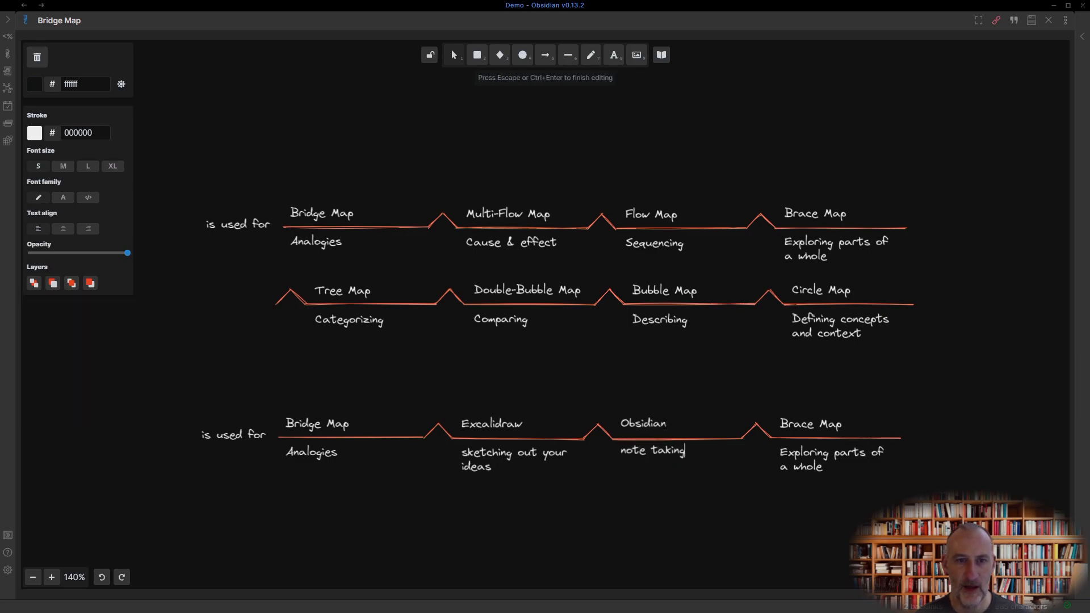
{"action": "type", "text": "RACI Matrix"}
{"action": "left_click", "coordinate": [832, 459]}
{"action": "type", "text": "Defining roles and responsibilities"}
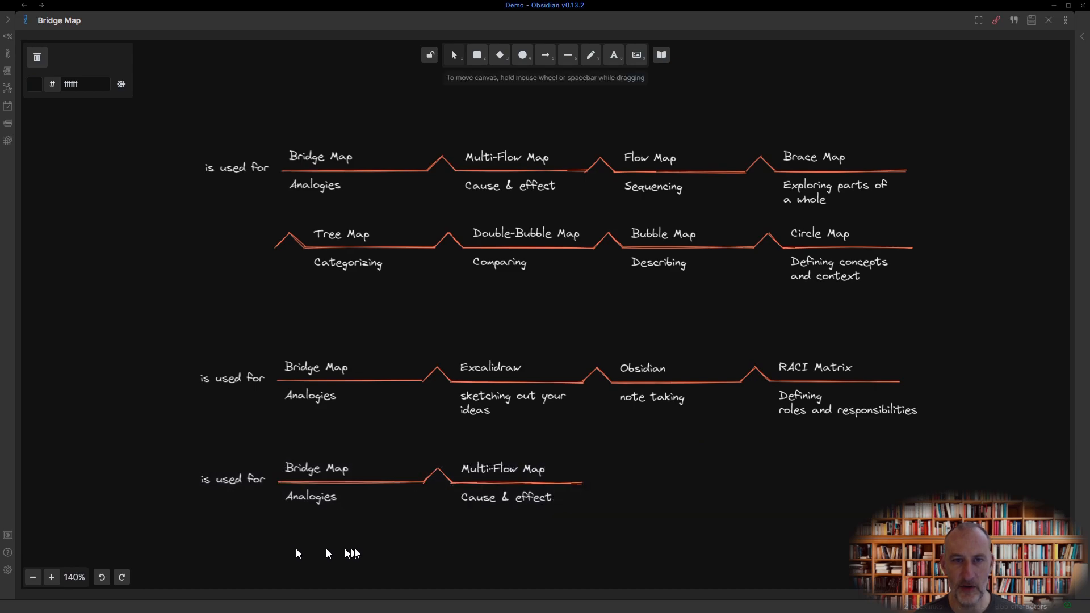
- Label the lower bridge 'will strengthen' with outcome text 'by way of finding mental connections'
{"action": "left_click", "coordinate": [427, 478]}
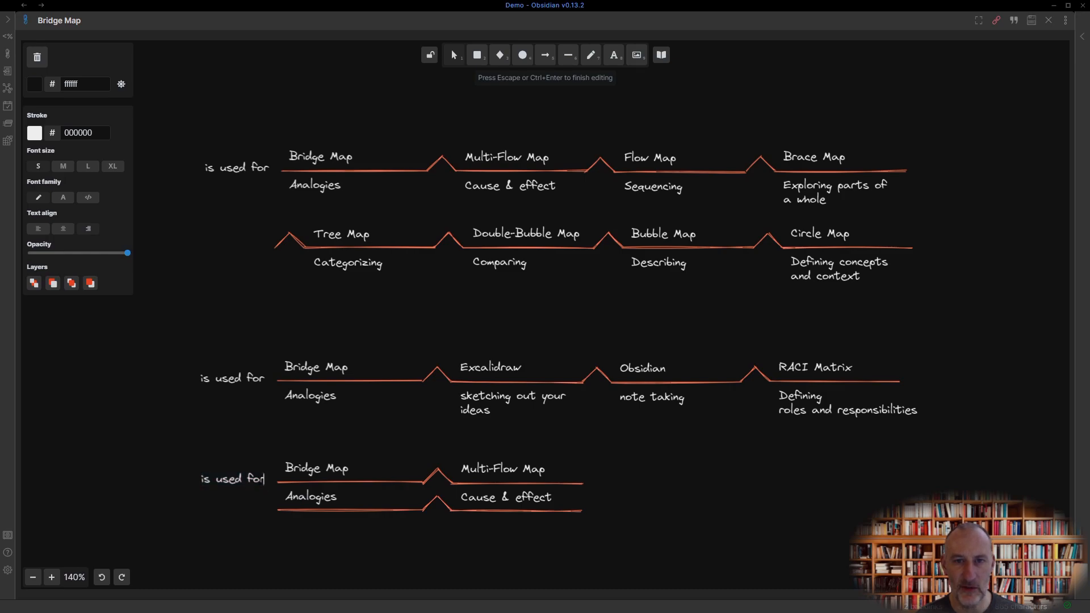
{"action": "type", "text": "will strengthen"}
{"action": "type", "text": "Mastery of new skills"}
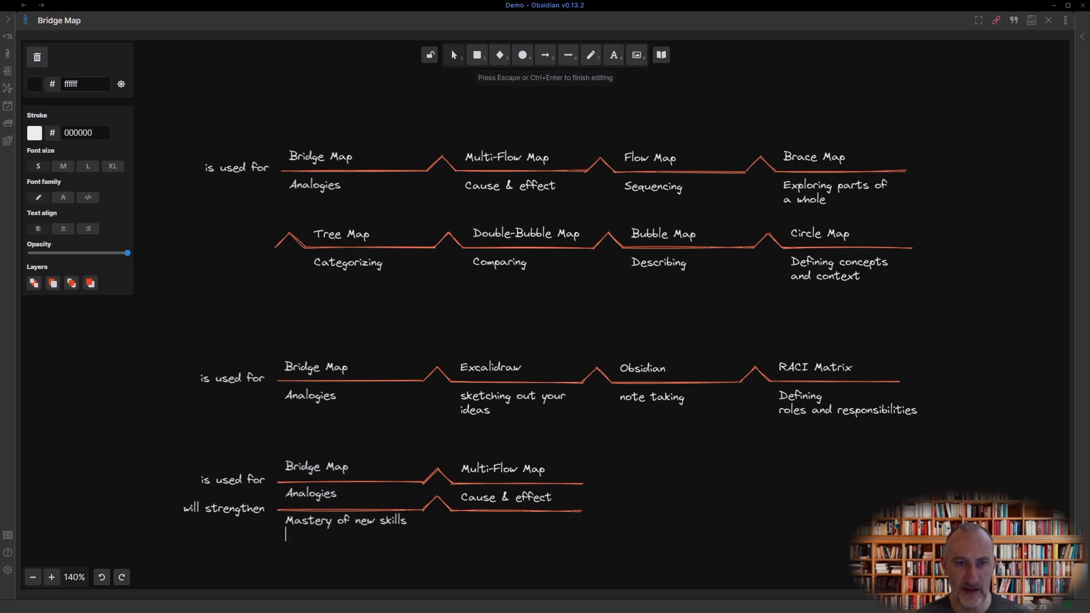
{"action": "type", "text": "by way of"}
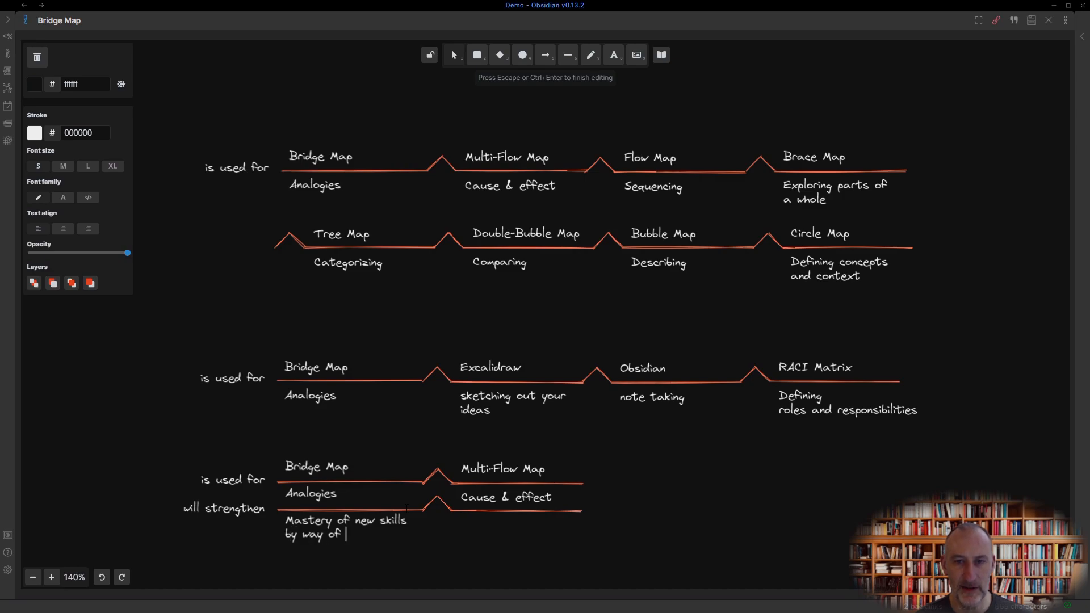
{"action": "type", "text": "finding mental connections"}
{"action": "type", "text": "Decision"}
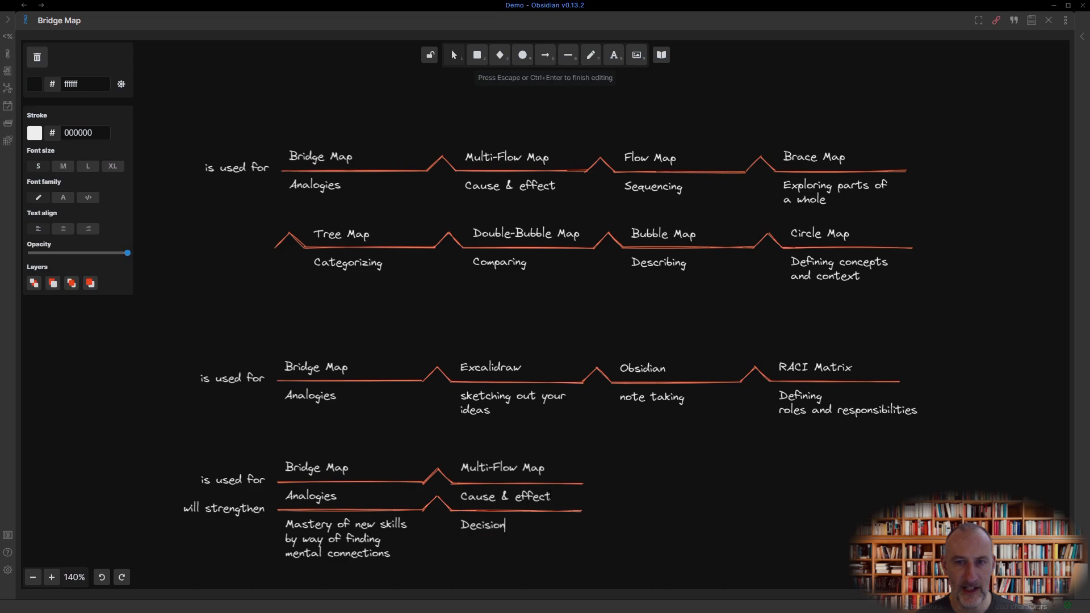
{"action": "type", "text": "s"}
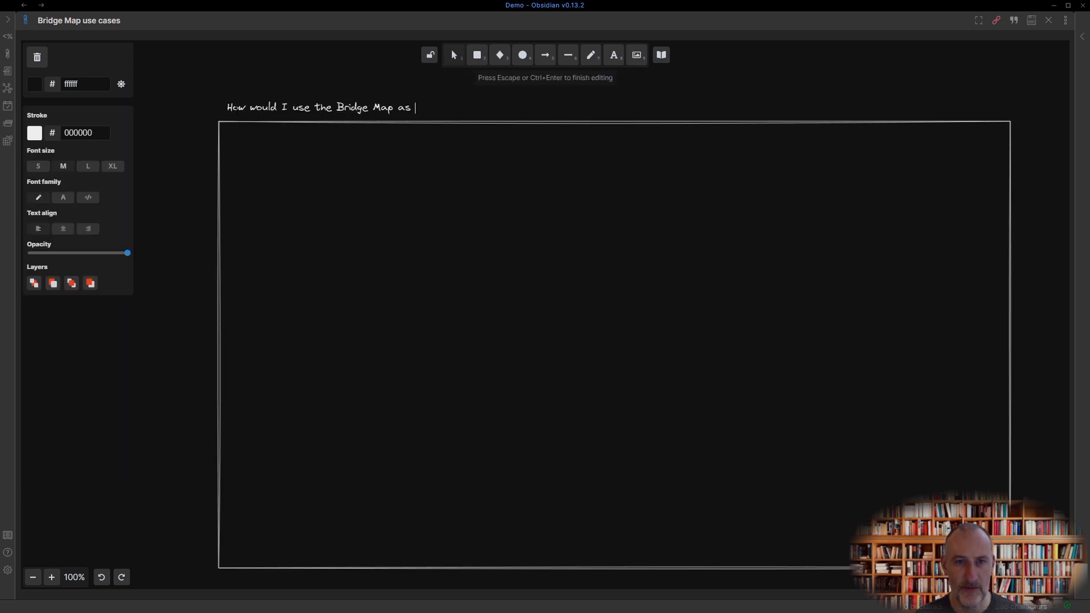
- Complete the heading question ending 'an Adult Professional?'
{"action": "type", "text": "an Adult Professional?"}
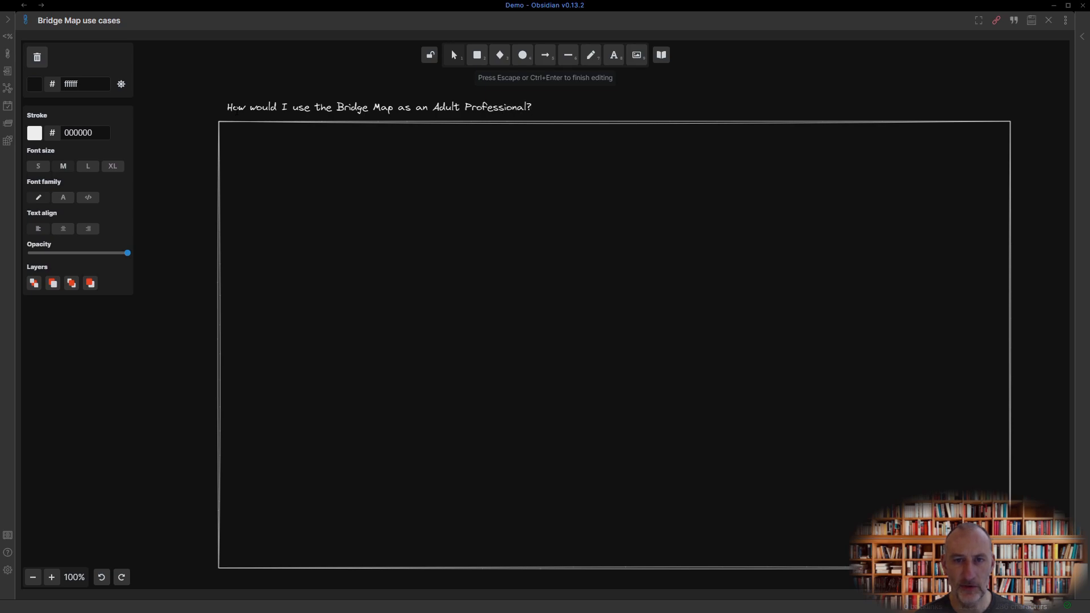
{"action": "key", "text": "Escape"}
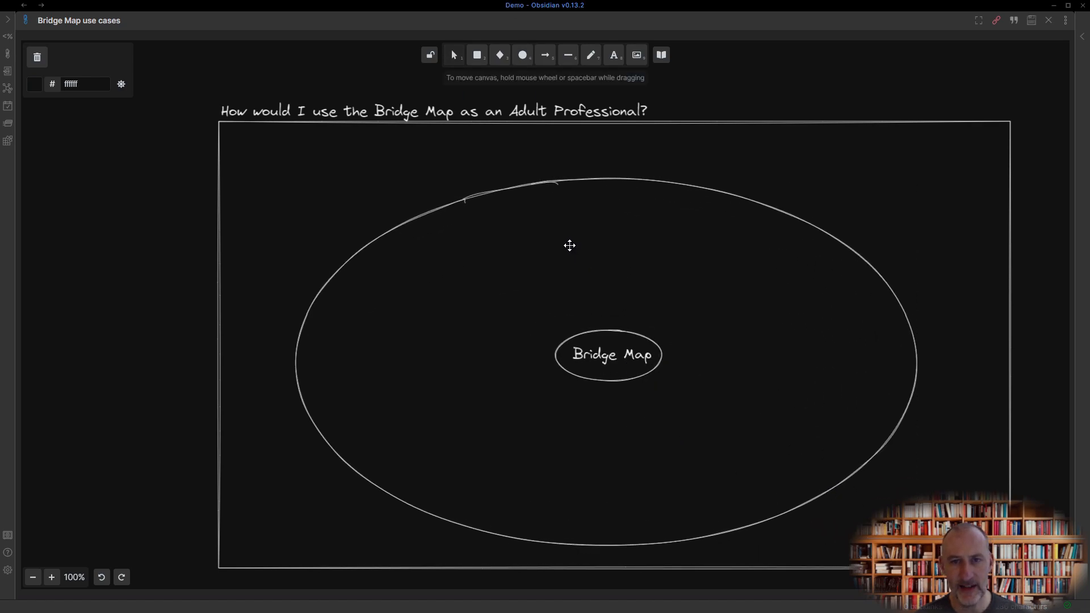
- Add use cases Learn new skills, Find creative solutions and Linking your Thinking around the Bridge Map oval
{"action": "type", "text": "Learn new skills"}
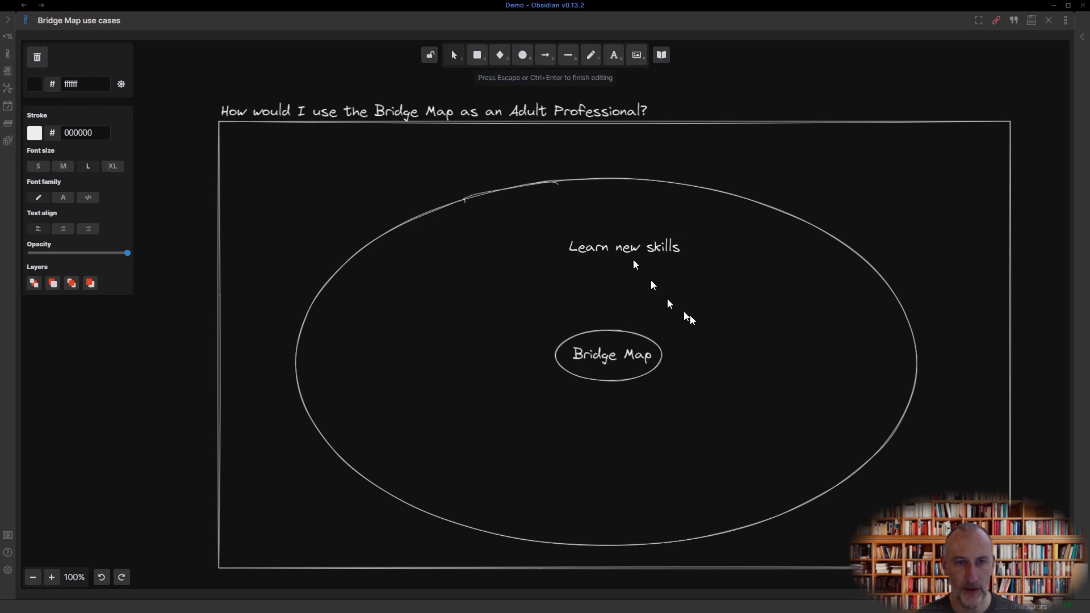
{"action": "type", "text": "Find creative"}
{"action": "type", "text": "Linking"}
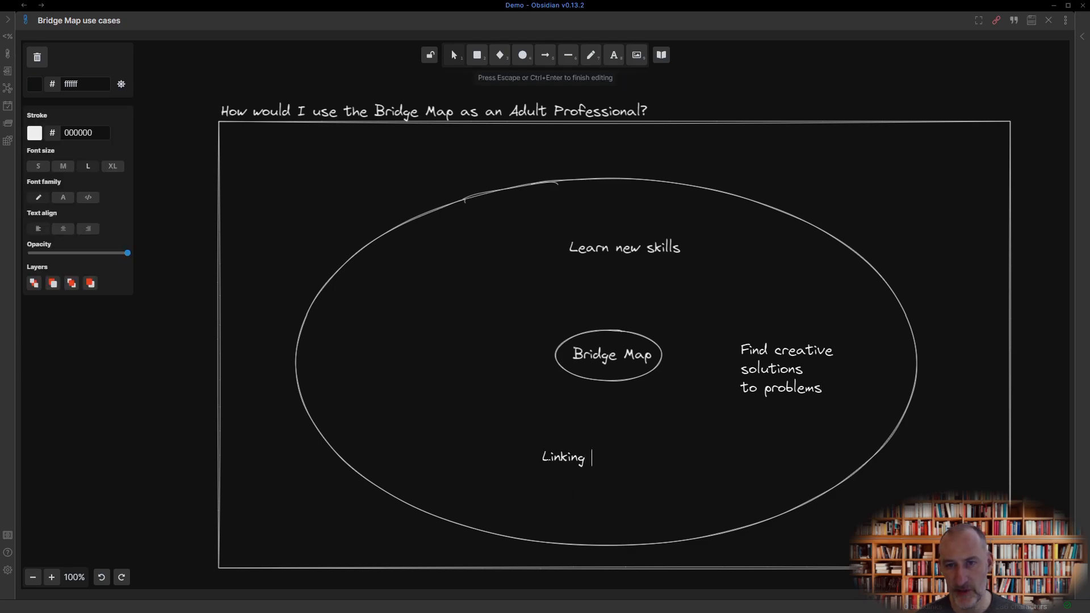
{"action": "type", "text": "your Thinking"}
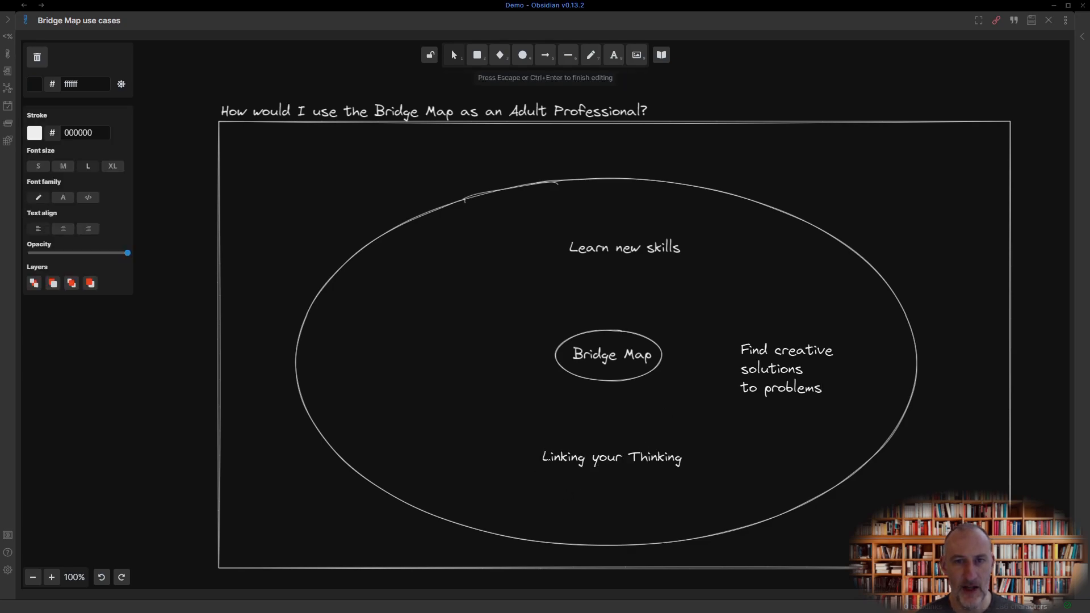
{"action": "type", "text": "Create pu"}
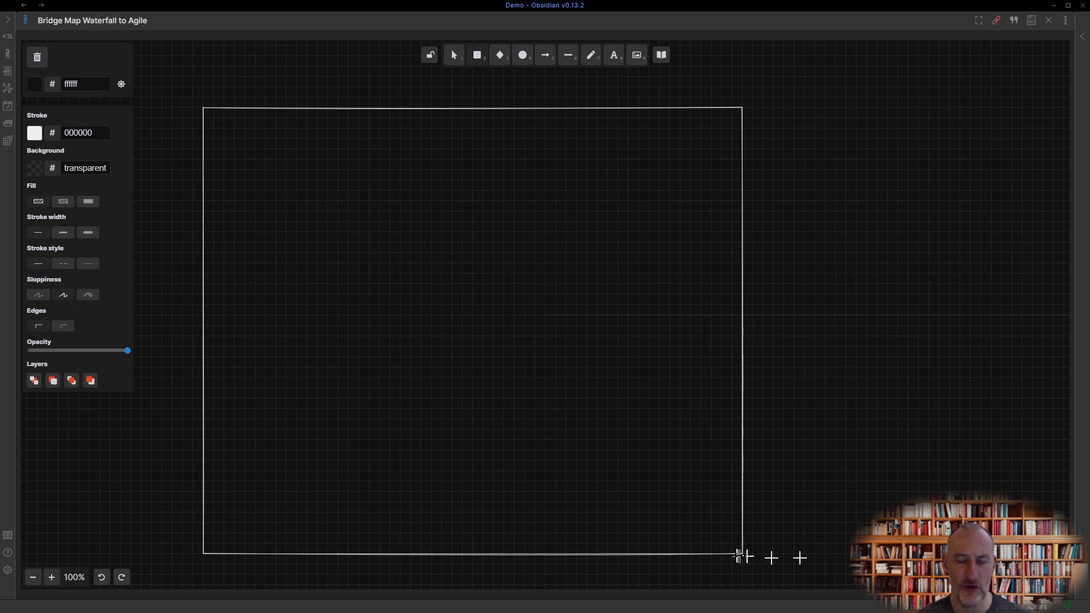
- Type the heading about linking traditional tools and management to agile above the rectangle
{"action": "type", "text": "Linking tools and technologies"}
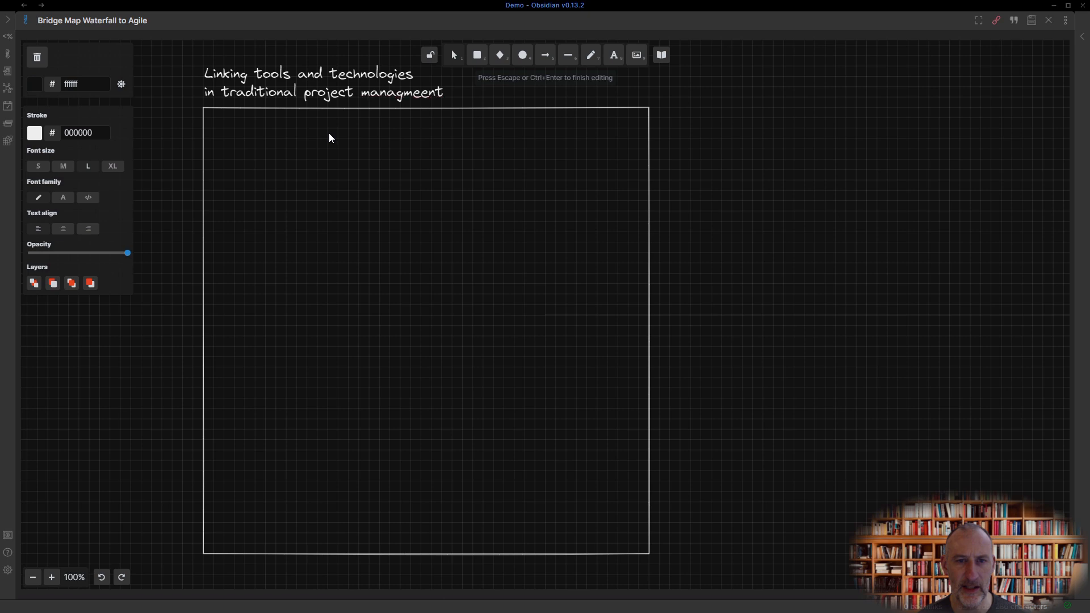
{"action": "type", "text": "to abg"}
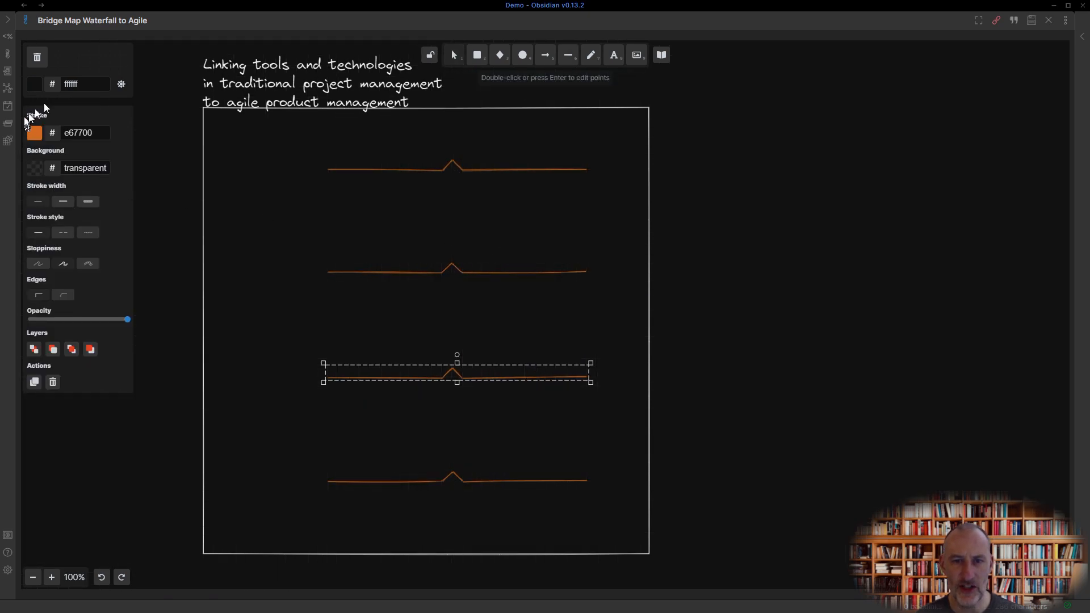
- Label the first bridge with the User requirements row name
{"action": "double_click", "coordinate": [456, 374]}
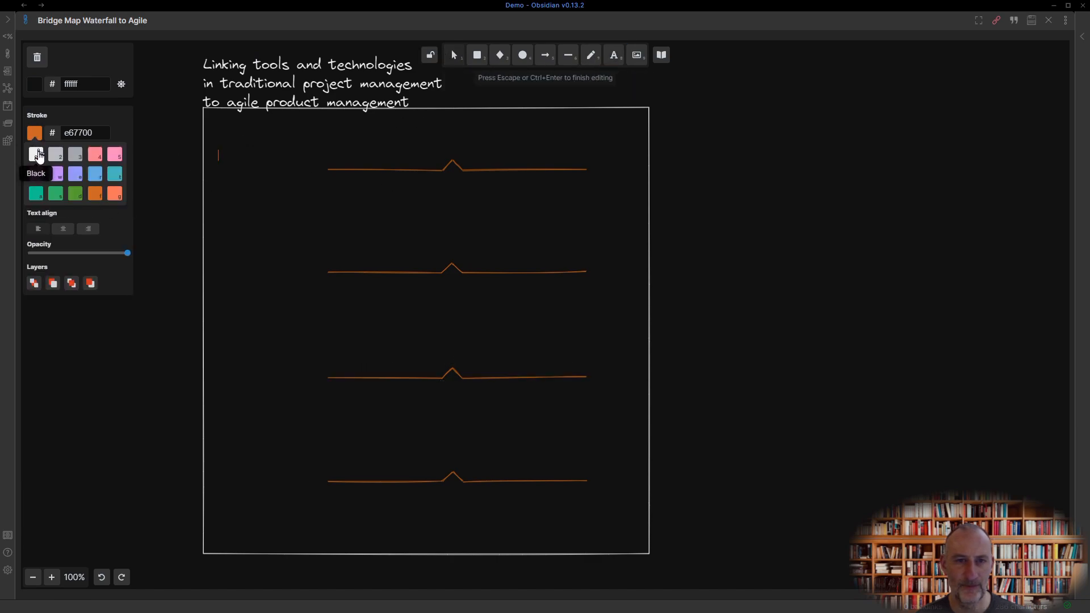
{"action": "type", "text": "User requirements"}
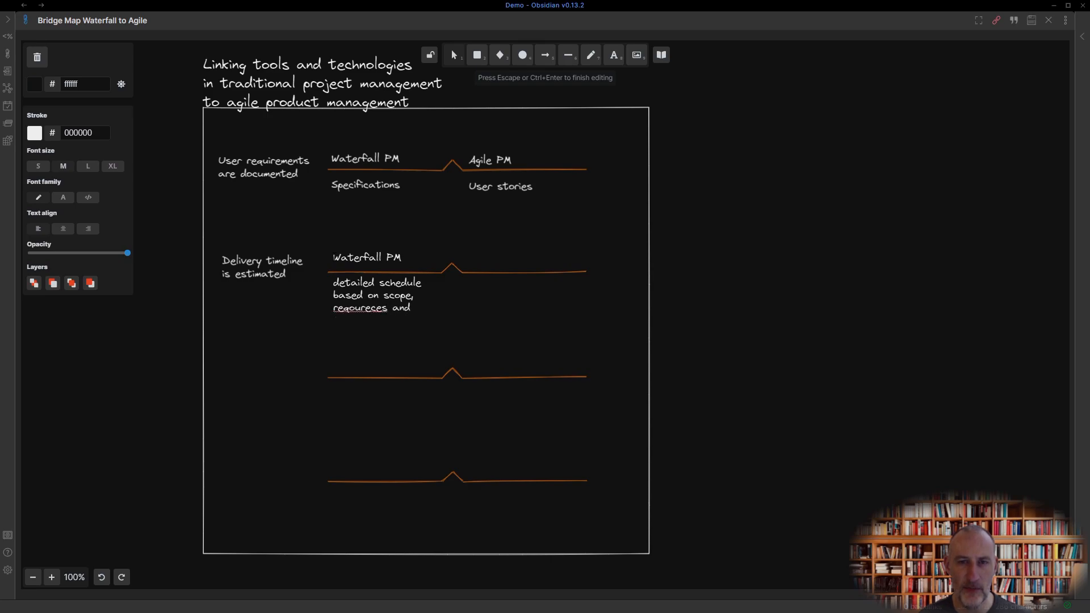
{"action": "right_click", "coordinate": [359, 307]}
{"action": "type", "text": "Measuring the team's velocity a"}
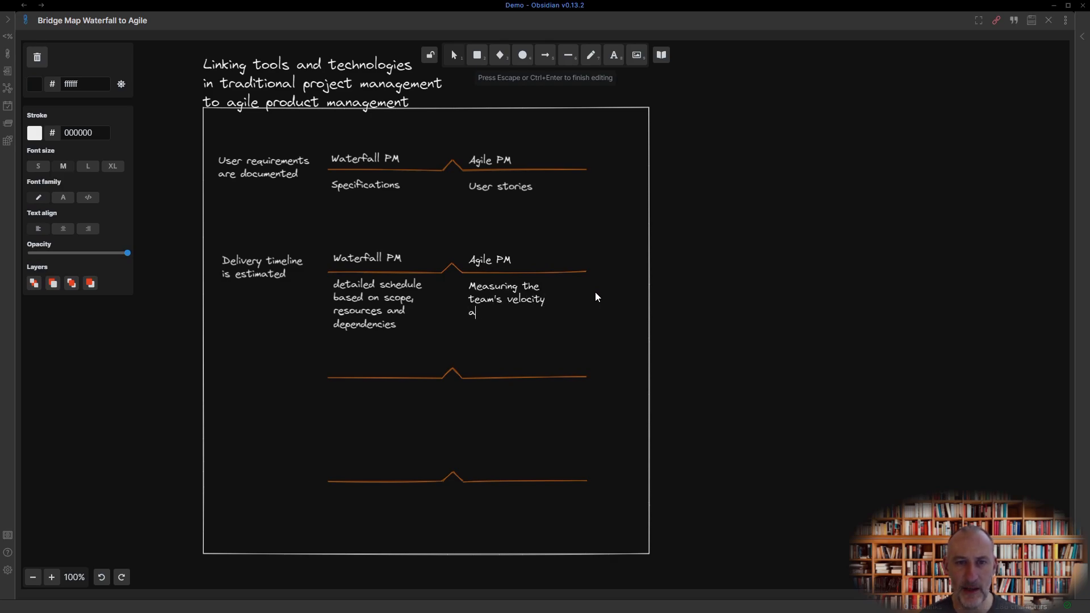
- Add the Agile PM description about applying that to the stories in the backlog
{"action": "type", "text": "nd applying that to the"}
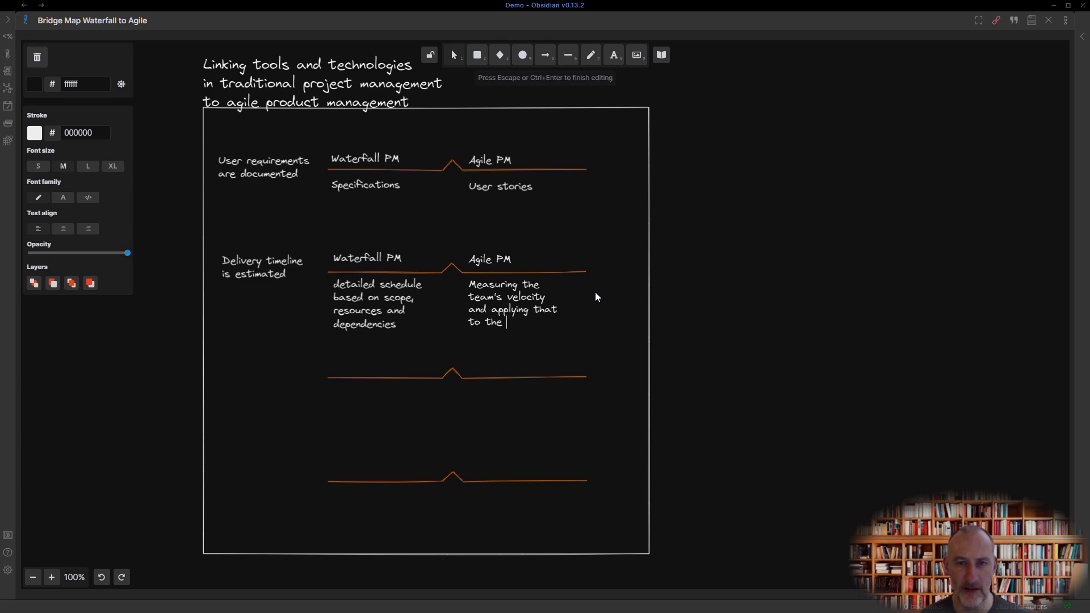
{"action": "type", "text": "stories in the backlog"}
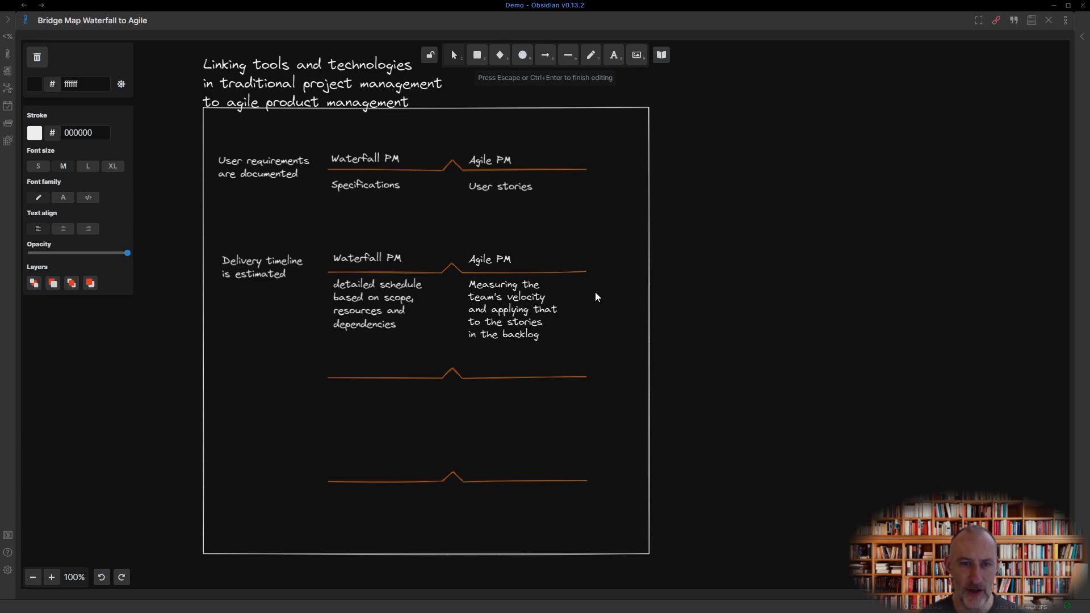
{"action": "left_click", "coordinate": [220, 368]}
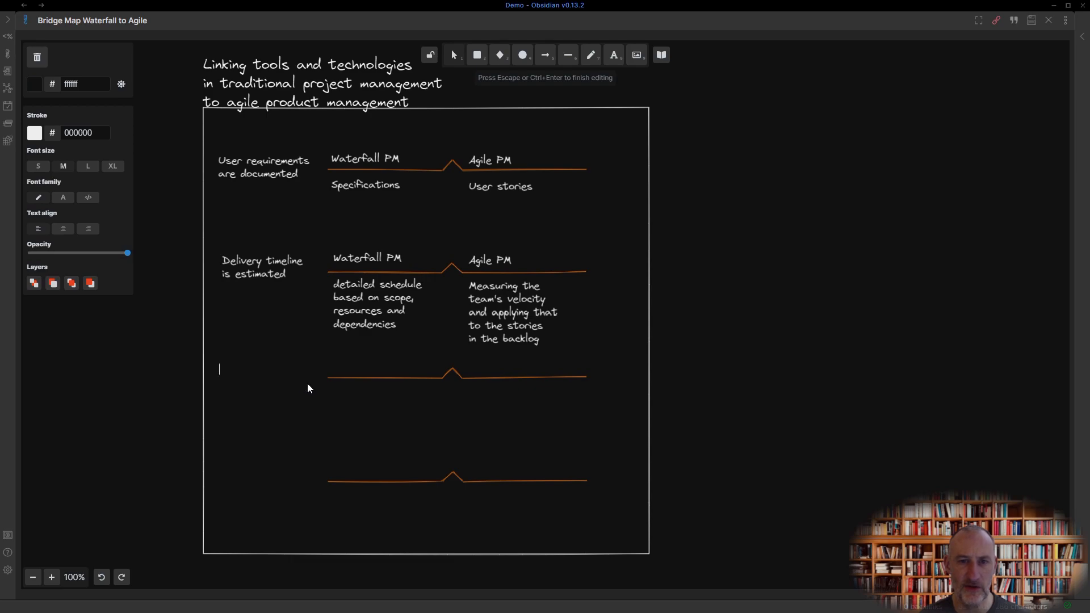
- Label bridge three 'Delivery is controlled': Waterfall PM Steering Committee Meetings vs Bi-weekly sprint reviews
{"action": "type", "text": "Delivery is controlled"}
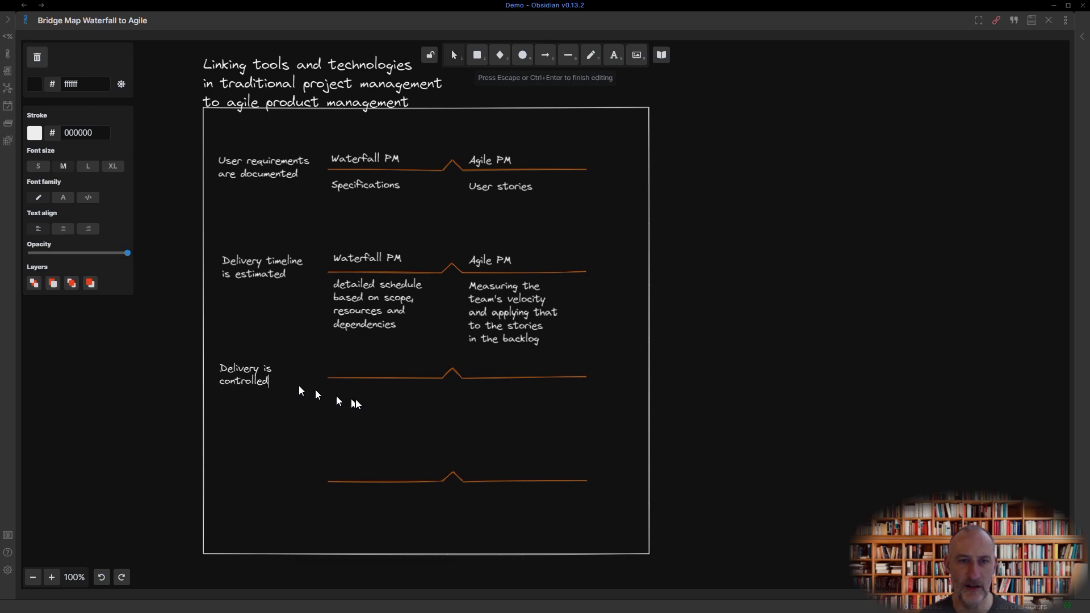
{"action": "type", "text": "Waterfall PM"}
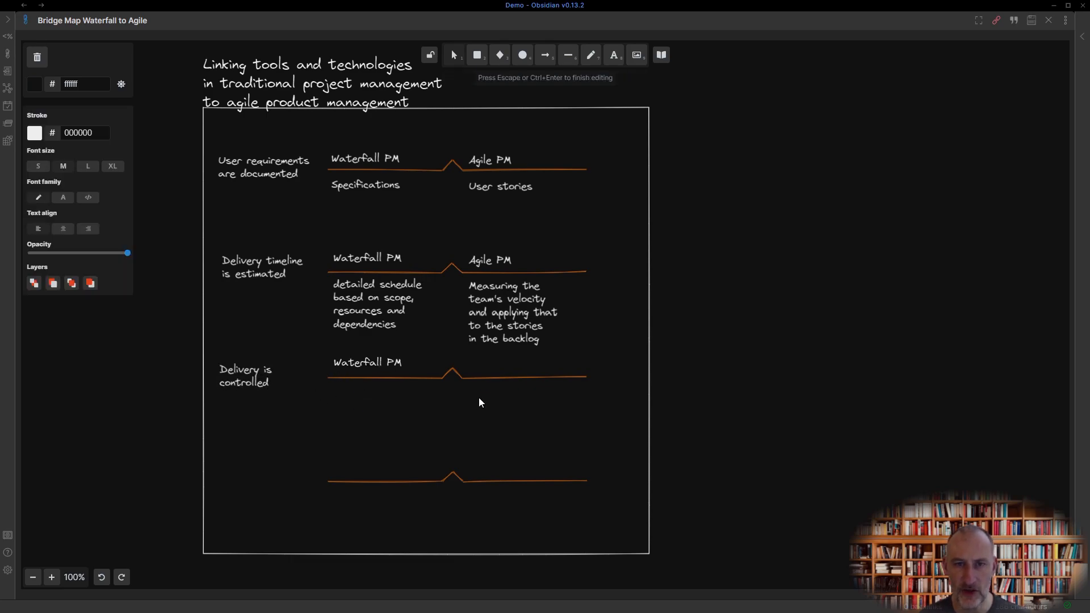
{"action": "type", "text": "Steering Com"}
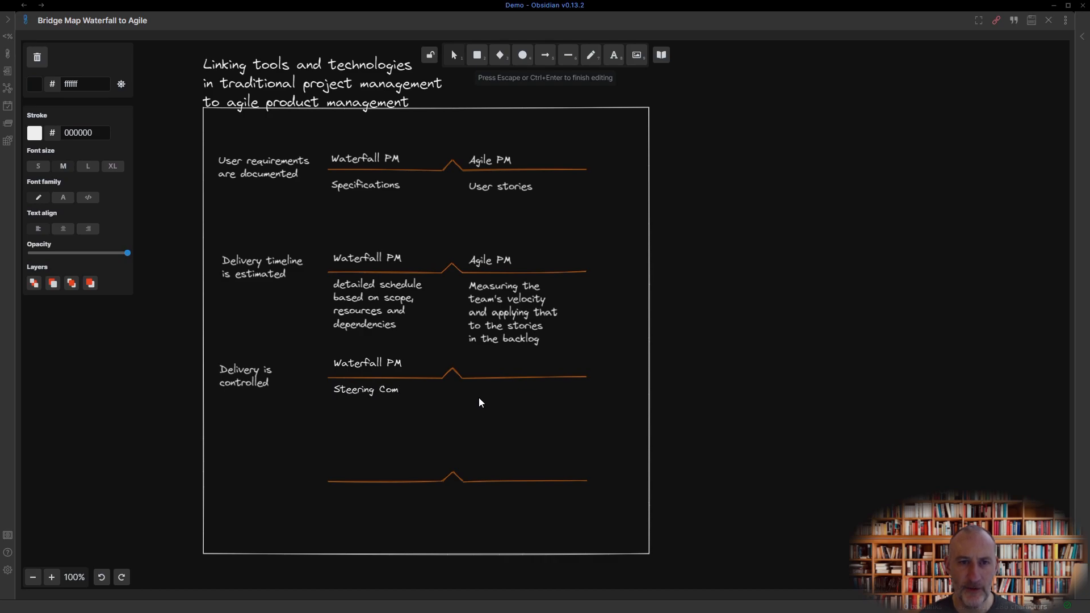
{"action": "type", "text": "mittee Meetings"}
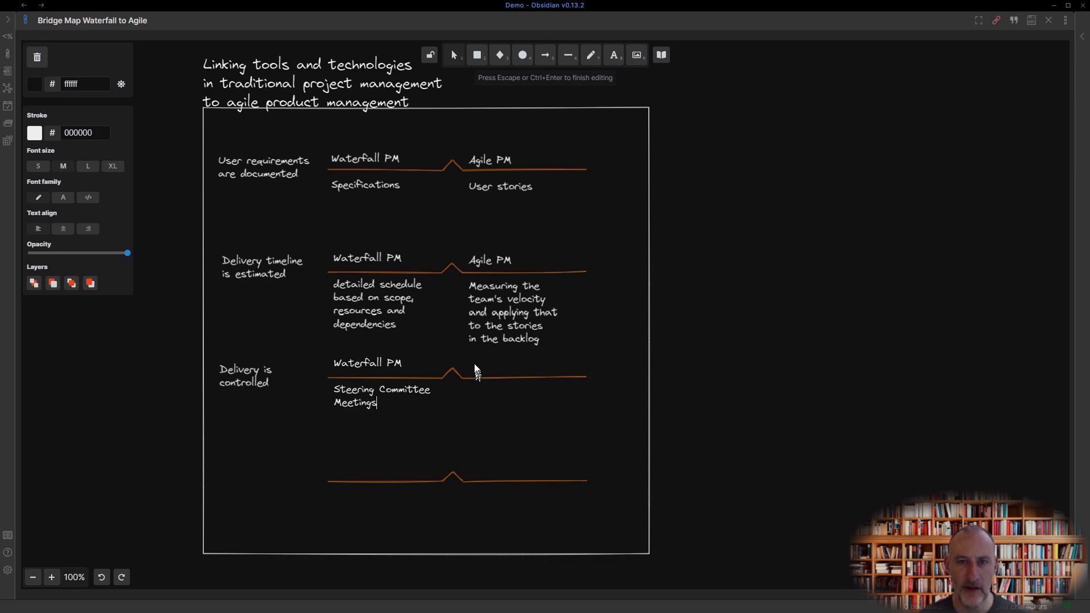
{"action": "type", "text": "Bi-"}
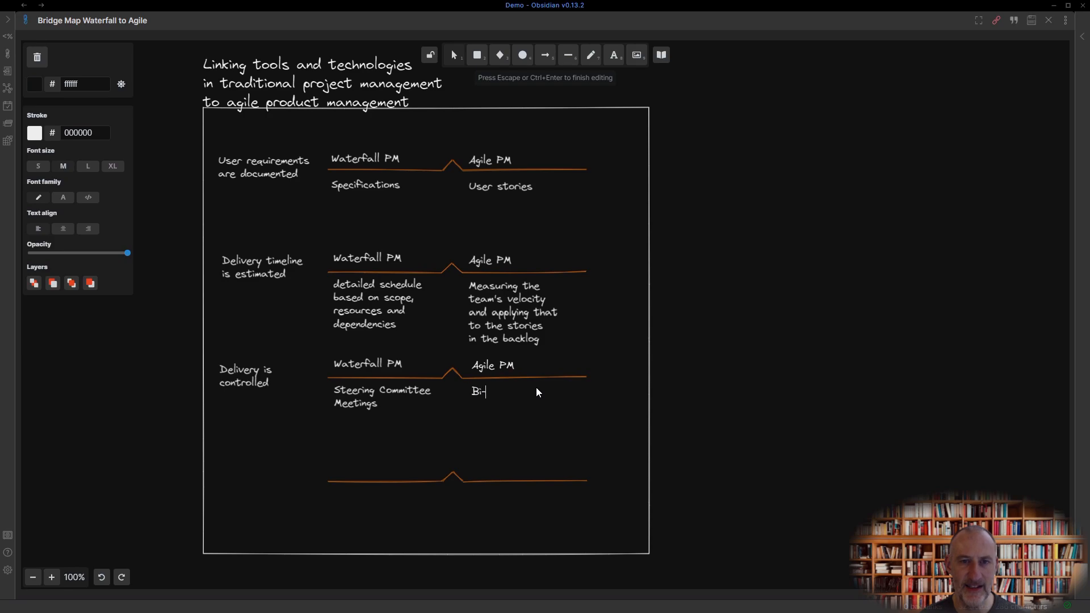
{"action": "type", "text": "weekly sprint"}
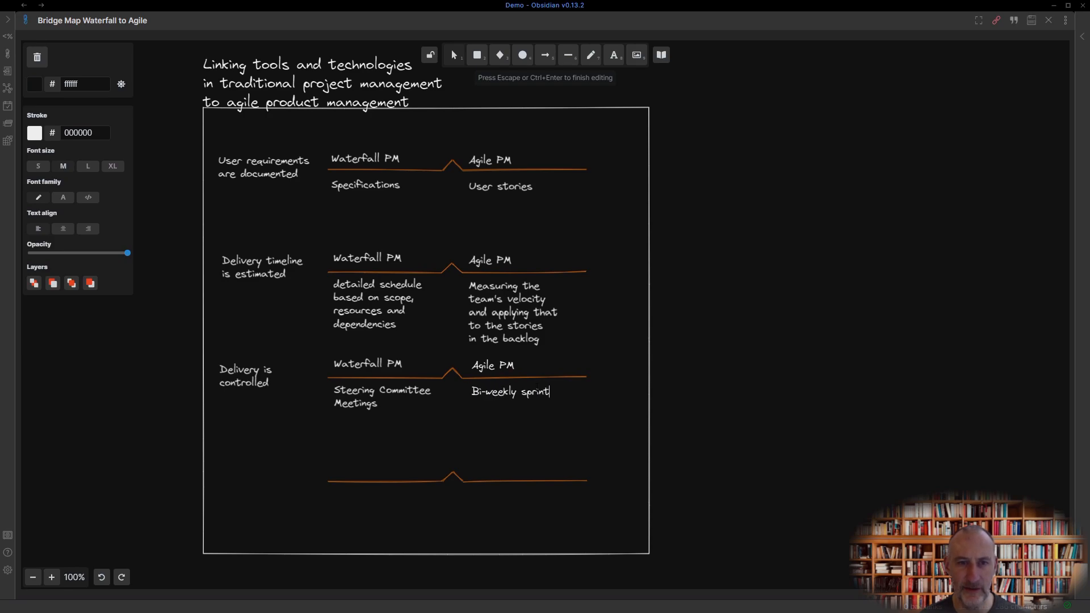
{"action": "type", "text": "reviews"}
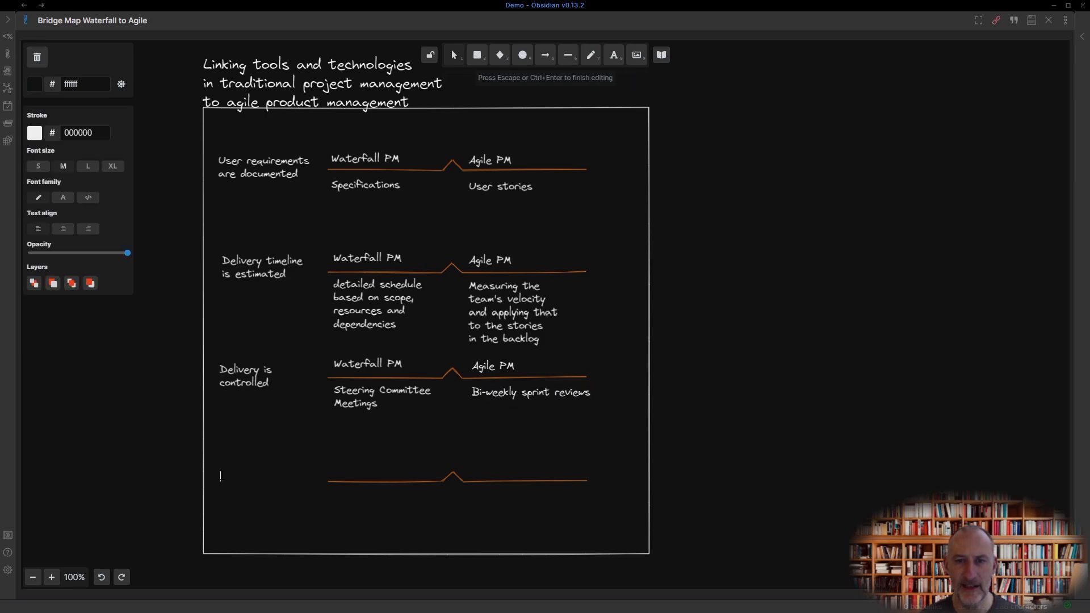
- Label bridge four 'Scope change is approved': Change control process vs Backlog prioritised on customer value
{"action": "type", "text": "Scope change is approved"}
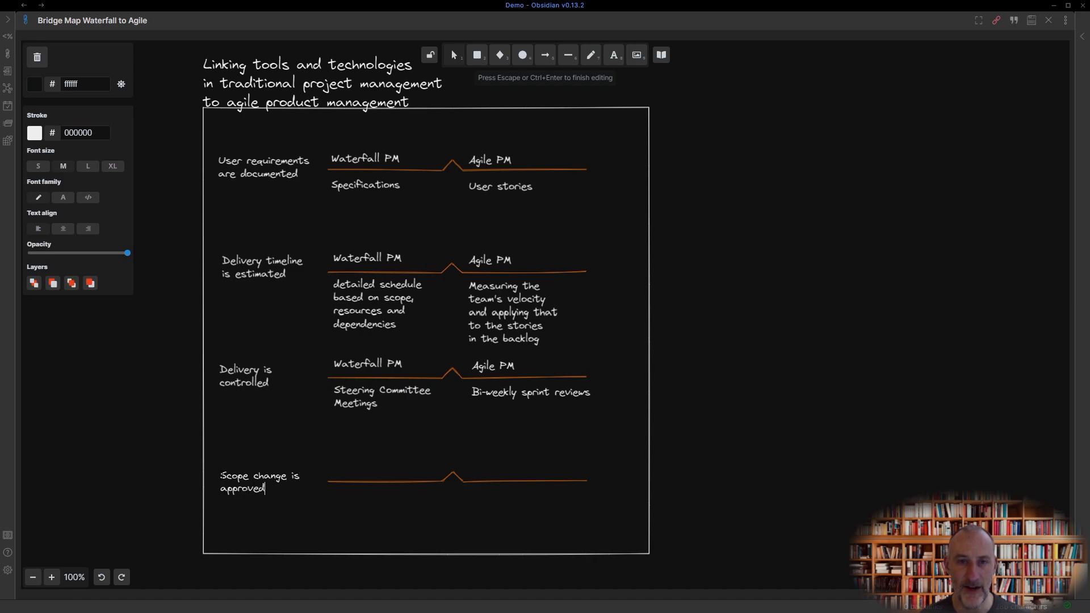
{"action": "type", "text": "Waterfall PM"}
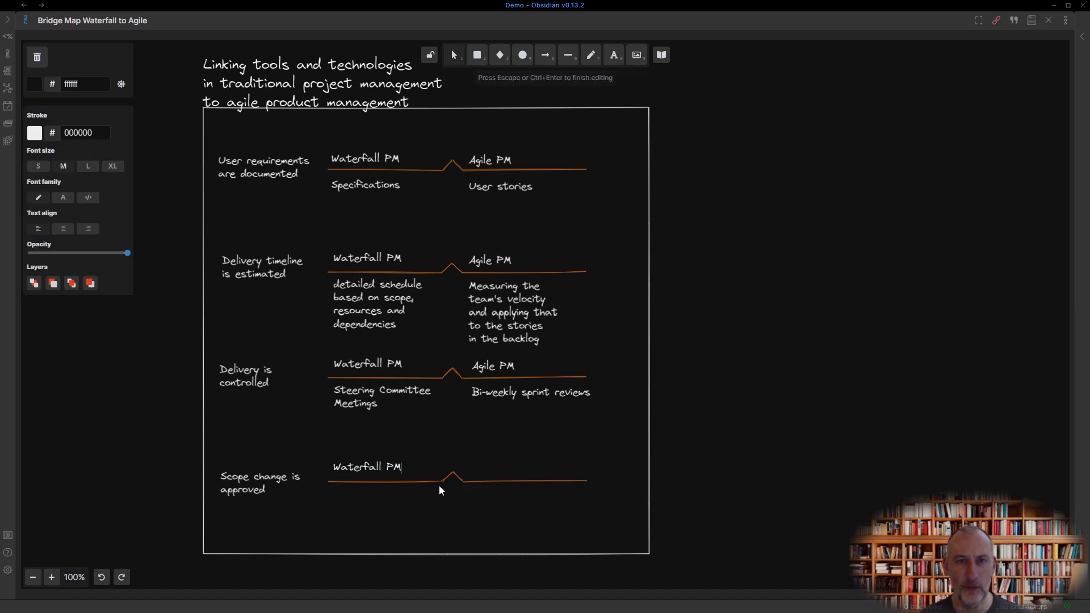
{"action": "type", "text": "Change control process"}
{"action": "type", "text": "Agile PM"}
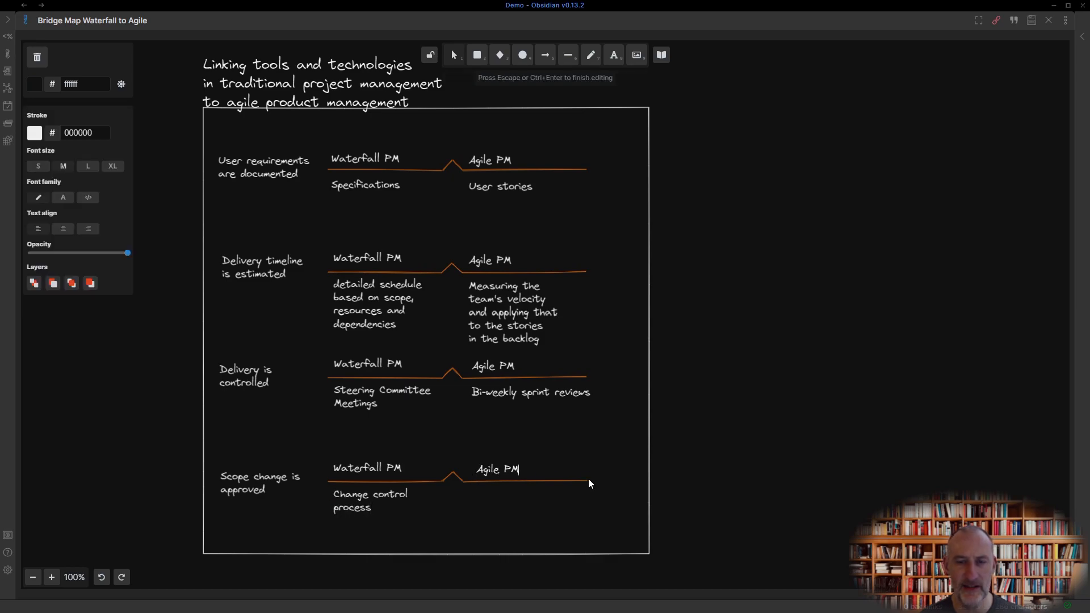
{"action": "type", "text": "Backlog is prioritized"}
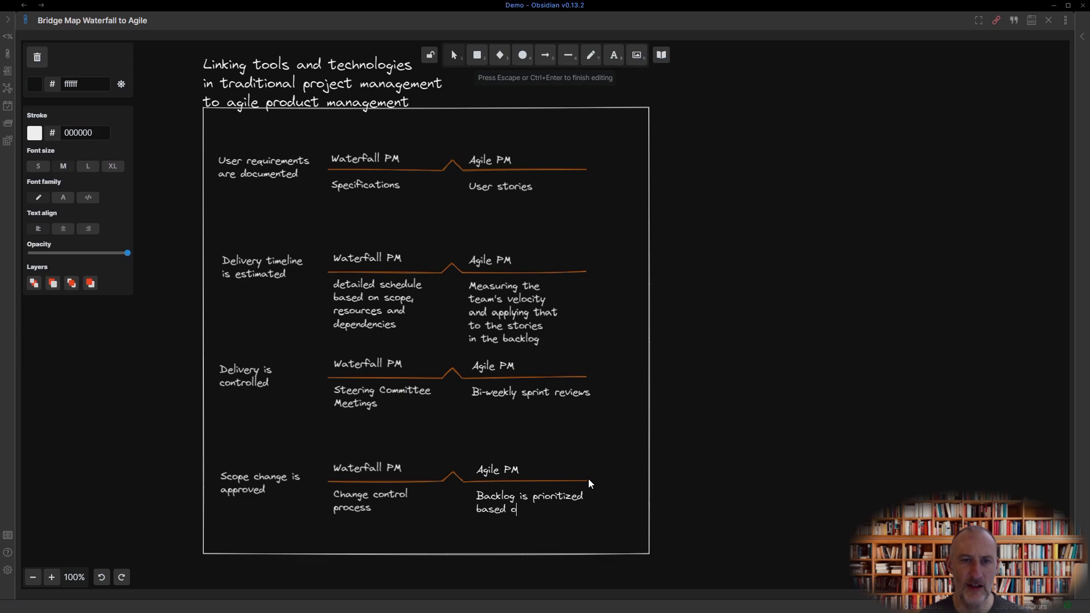
{"action": "type", "text": "n customer value"}
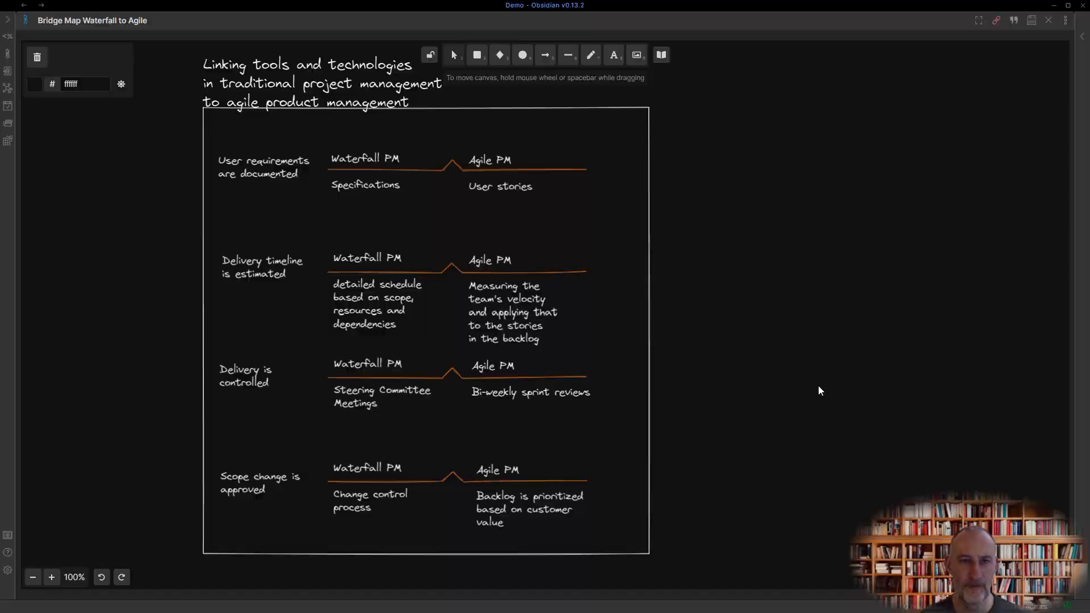
{"action": "left_click", "coordinate": [568, 54]}
{"action": "type", "text": "inser"}
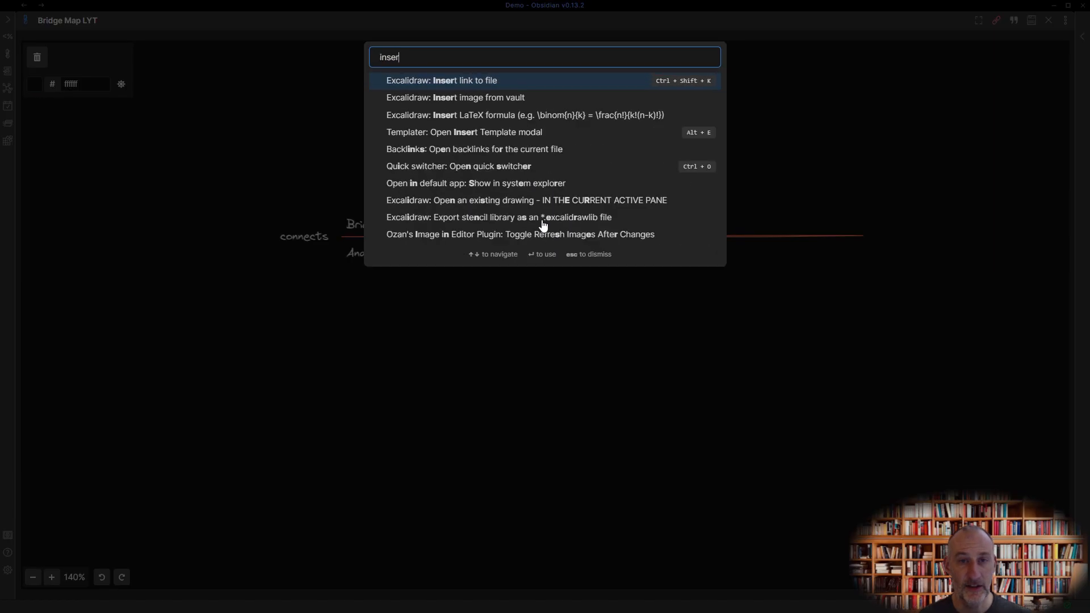
- Insert a link to the Borrowed skills.md note and start a further 'A pro...' label
{"action": "type", "text": "borr"}
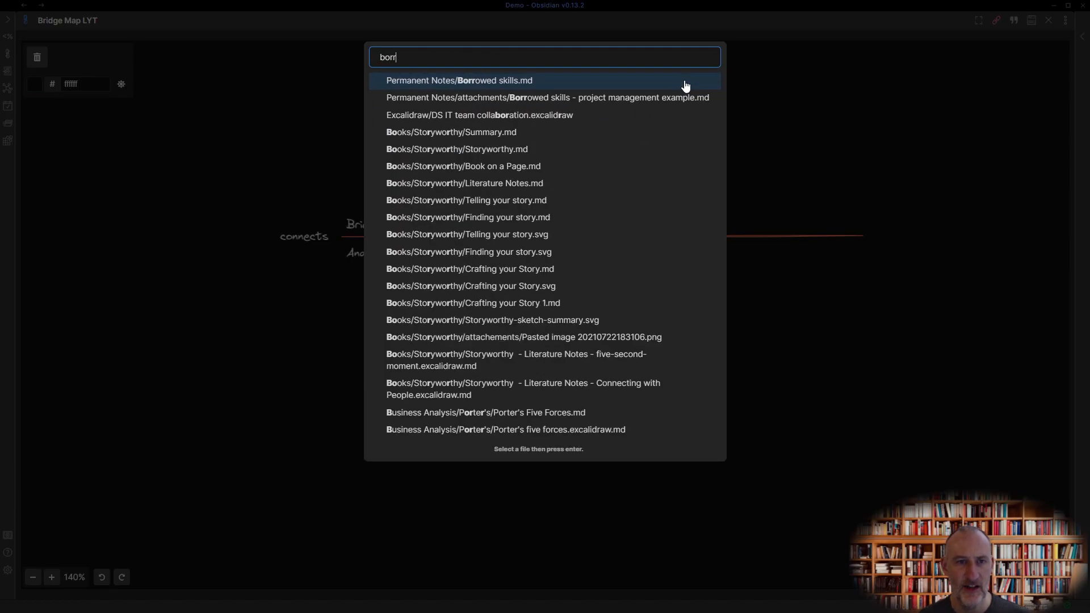
{"action": "left_click", "coordinate": [458, 80]}
{"action": "type", "text": "[[Permanent Notes/Random Input|Random I"}
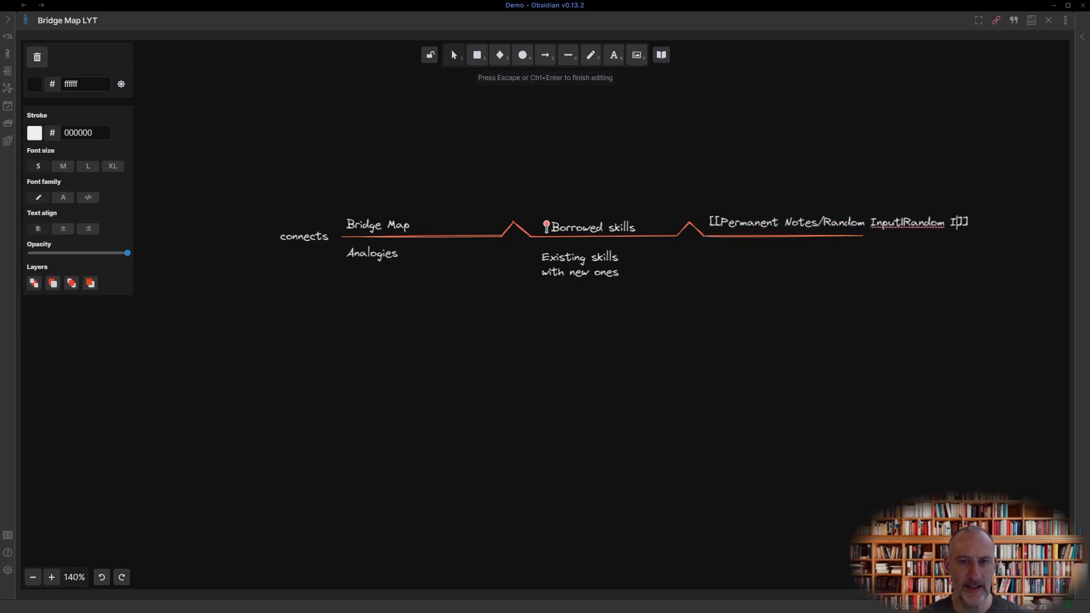
{"action": "type", "text": "A pro"}
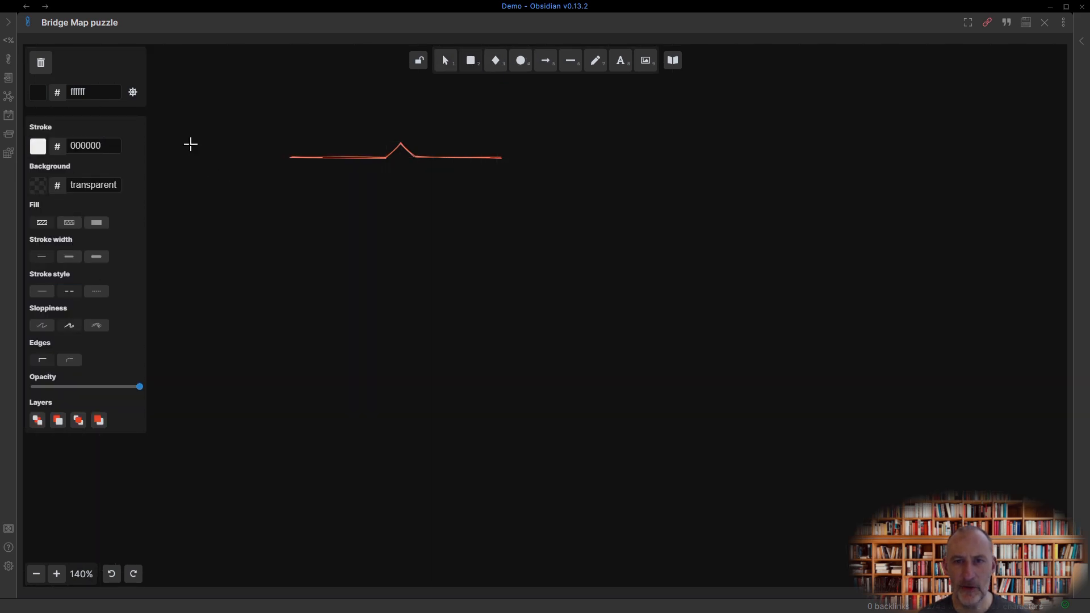
- Paste another bridge-map row into the grid and label its left word 'Busy'
{"action": "key", "text": "Ctrl+V"}
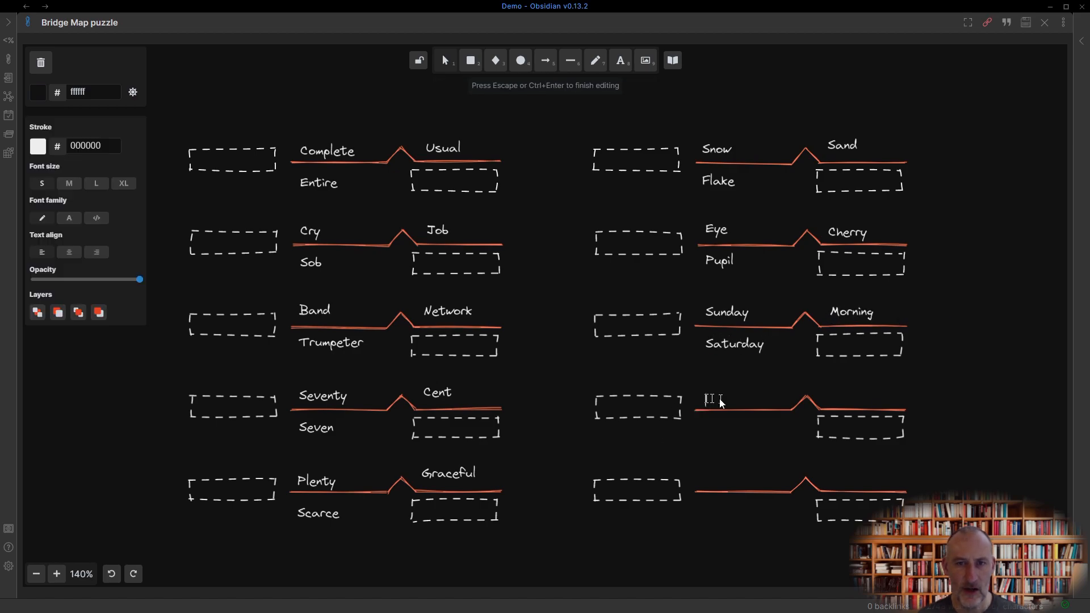
{"action": "type", "text": "Busy"}
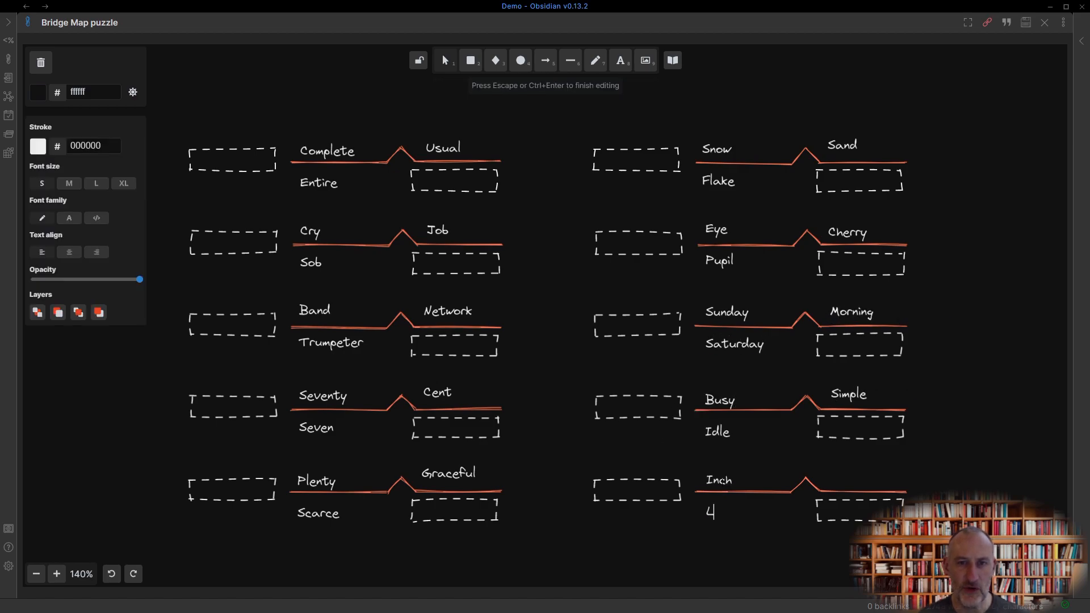